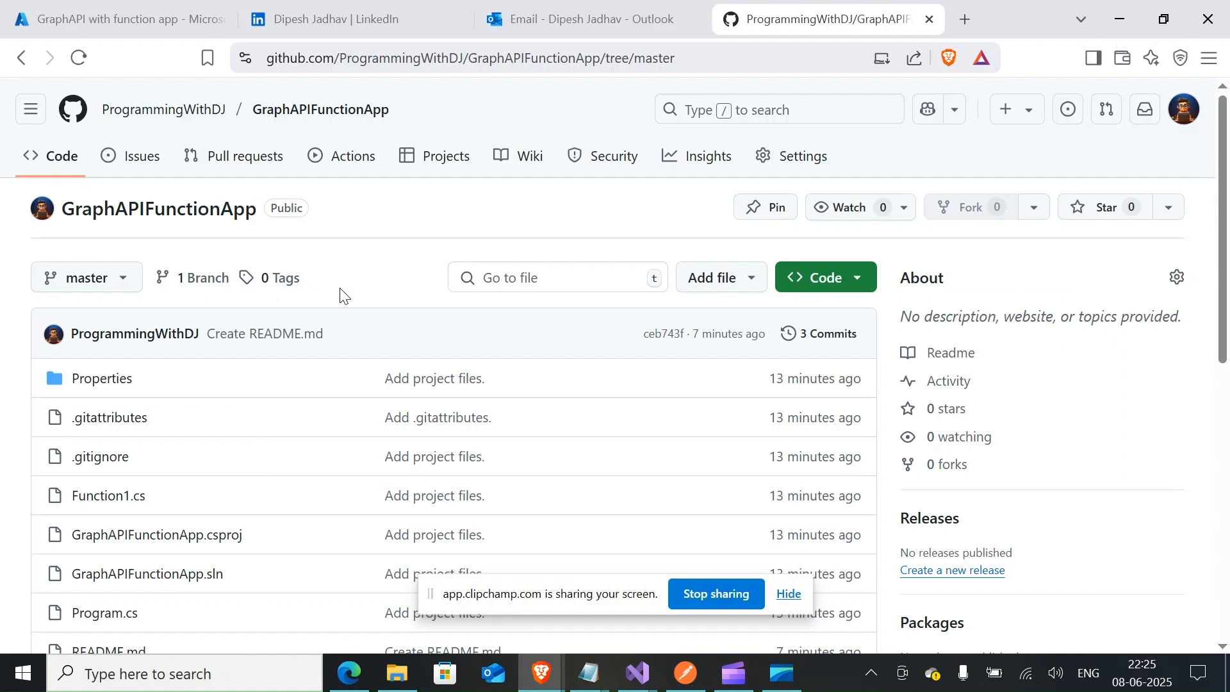
pyautogui.moveTo(168, 82)
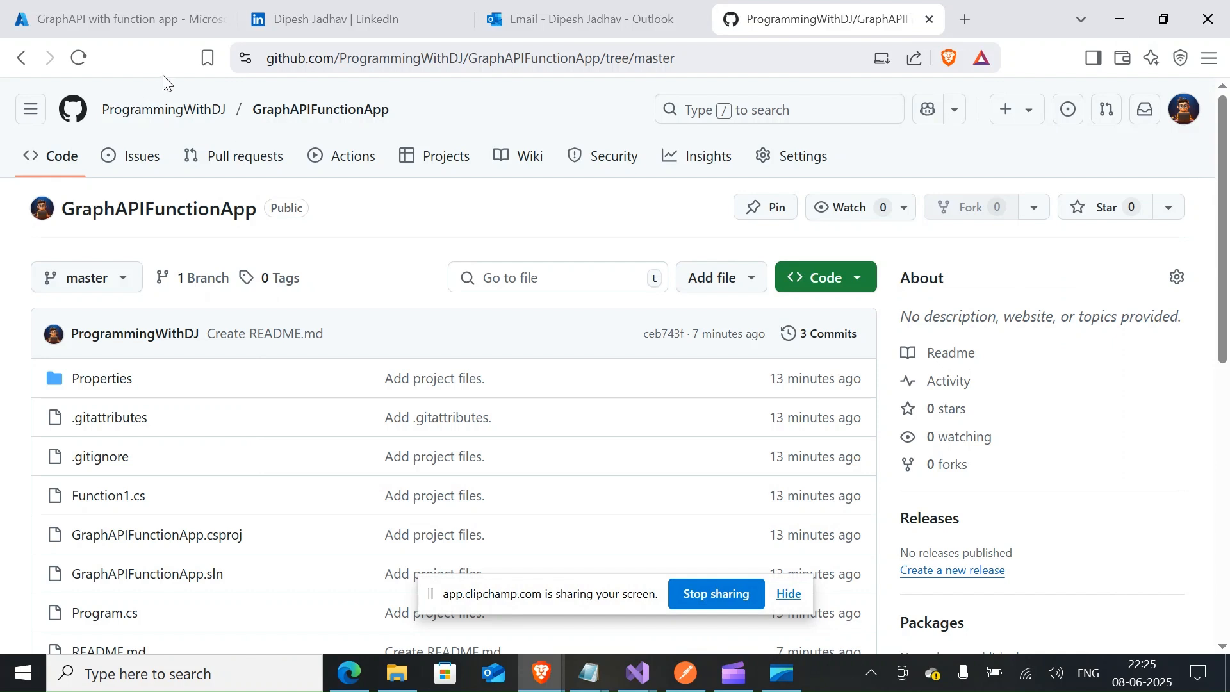
pyautogui.moveTo(47, 184)
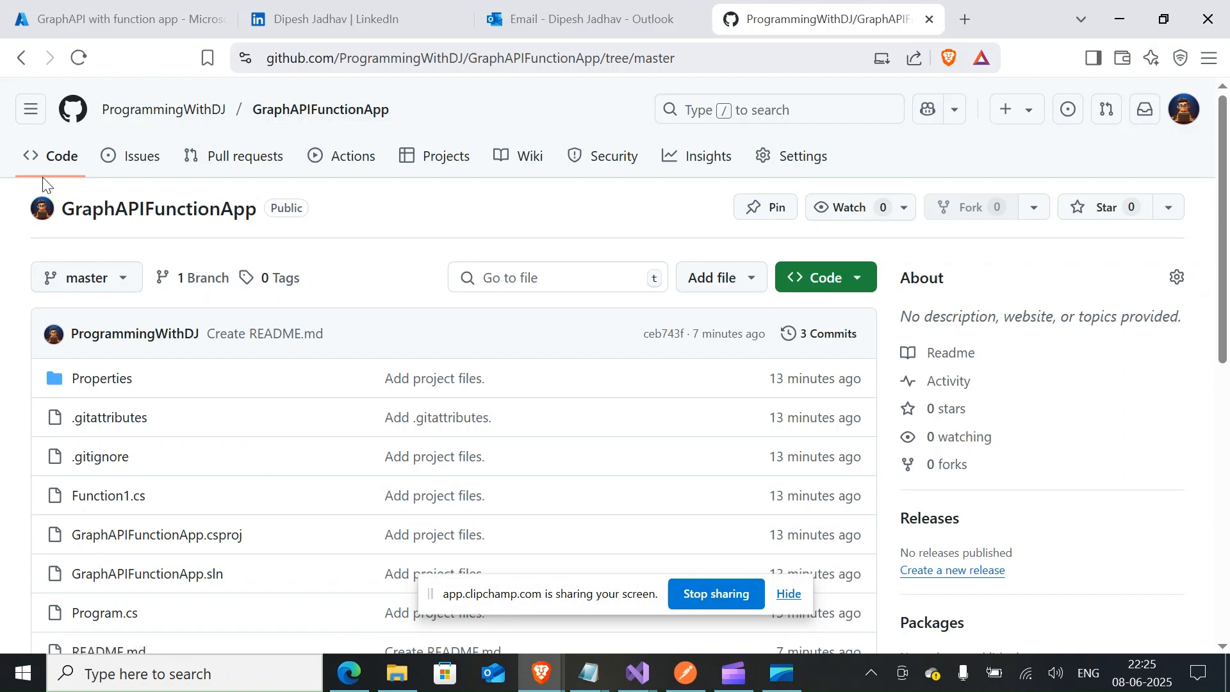
# Step: Review Function1.cs on GitHub, highlighting the form-data read line and the content comment
pyautogui.click(470, 58)
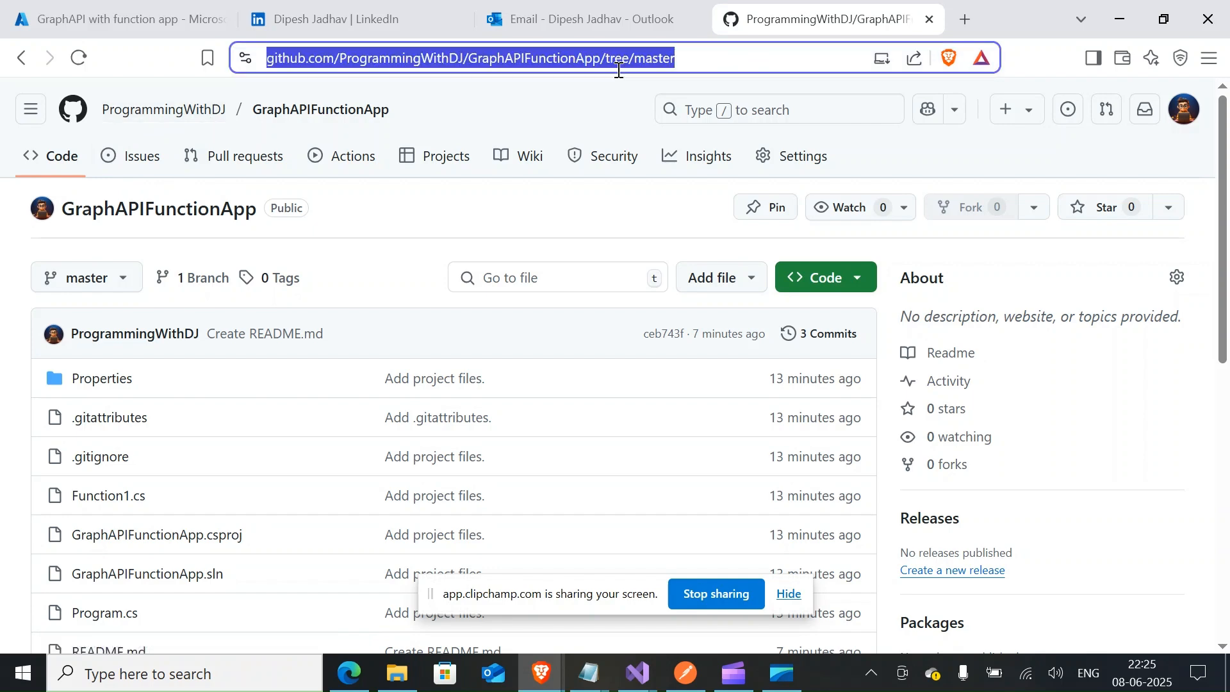
pyautogui.moveTo(349, 285)
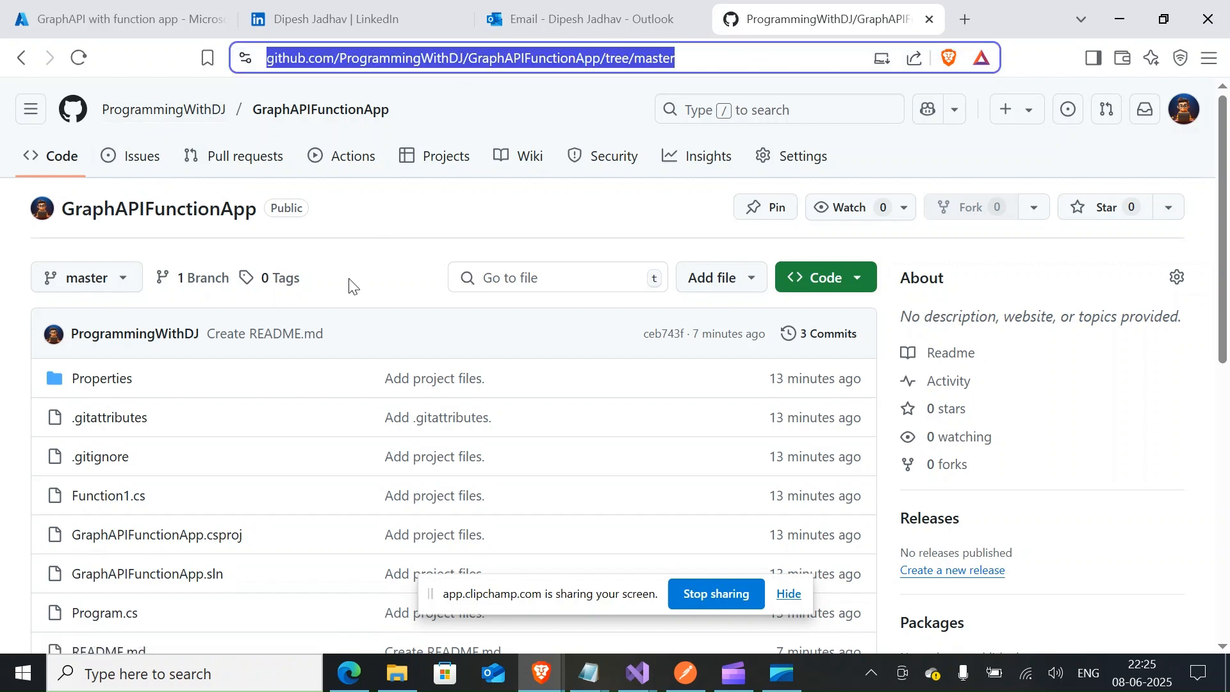
pyautogui.scroll(-3)
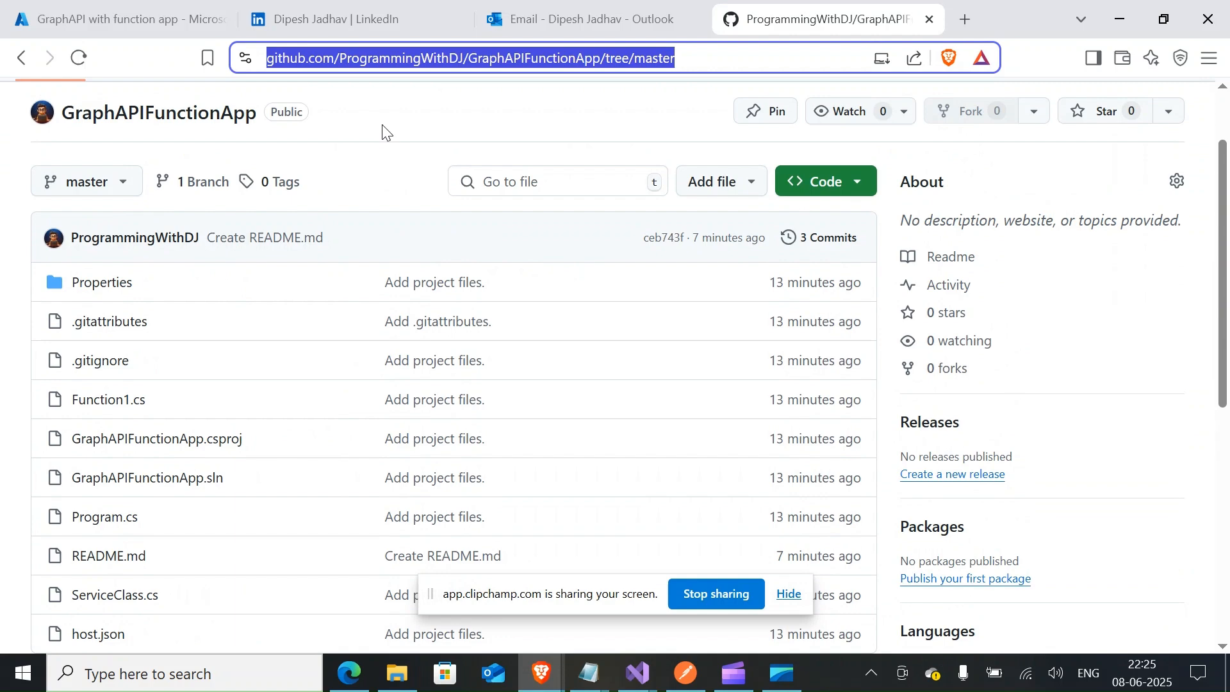
pyautogui.scroll(-3)
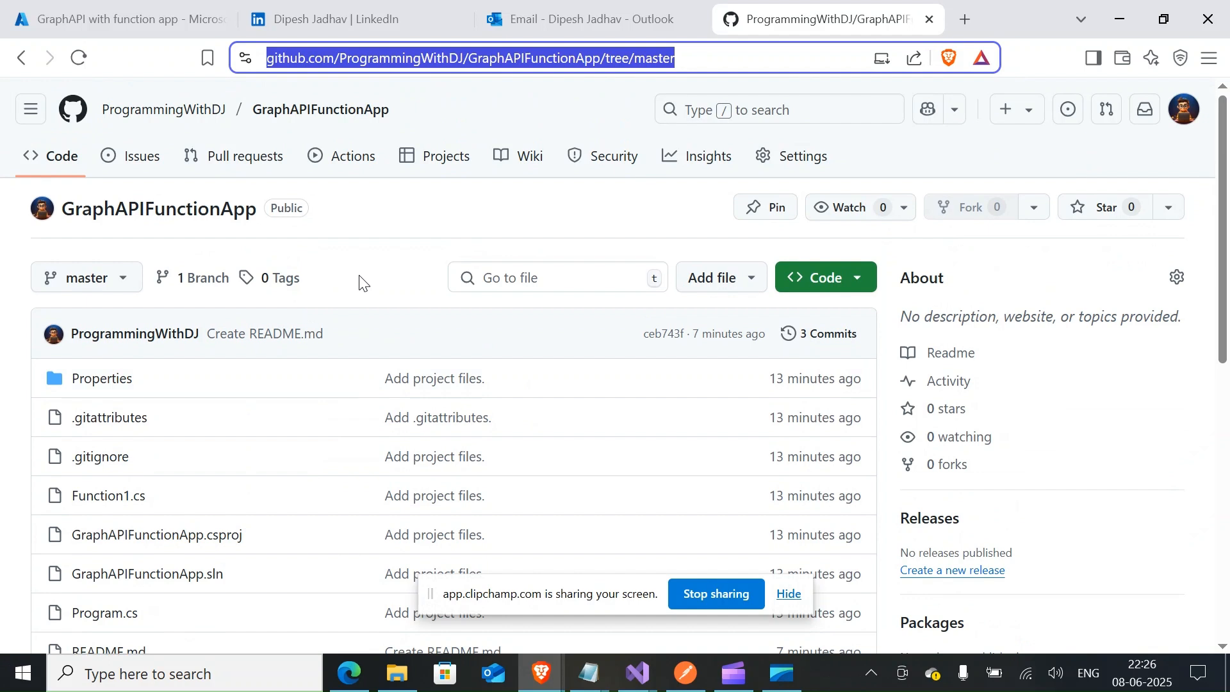
pyautogui.moveTo(362, 282)
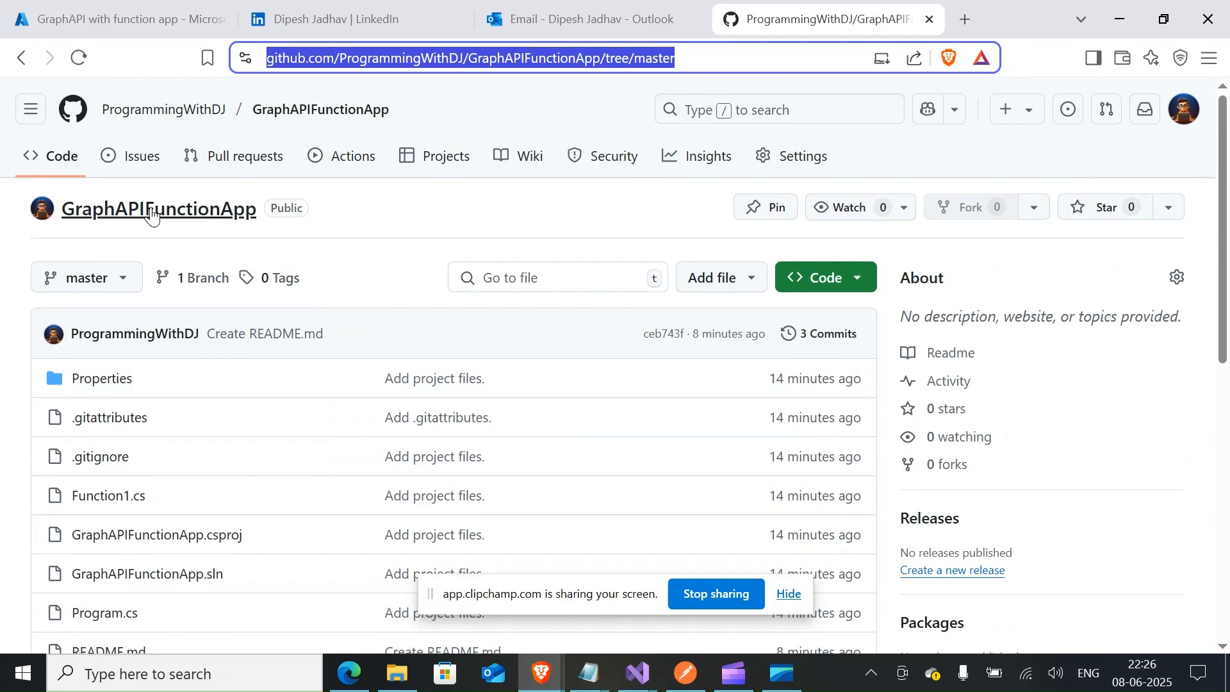
pyautogui.moveTo(162, 218)
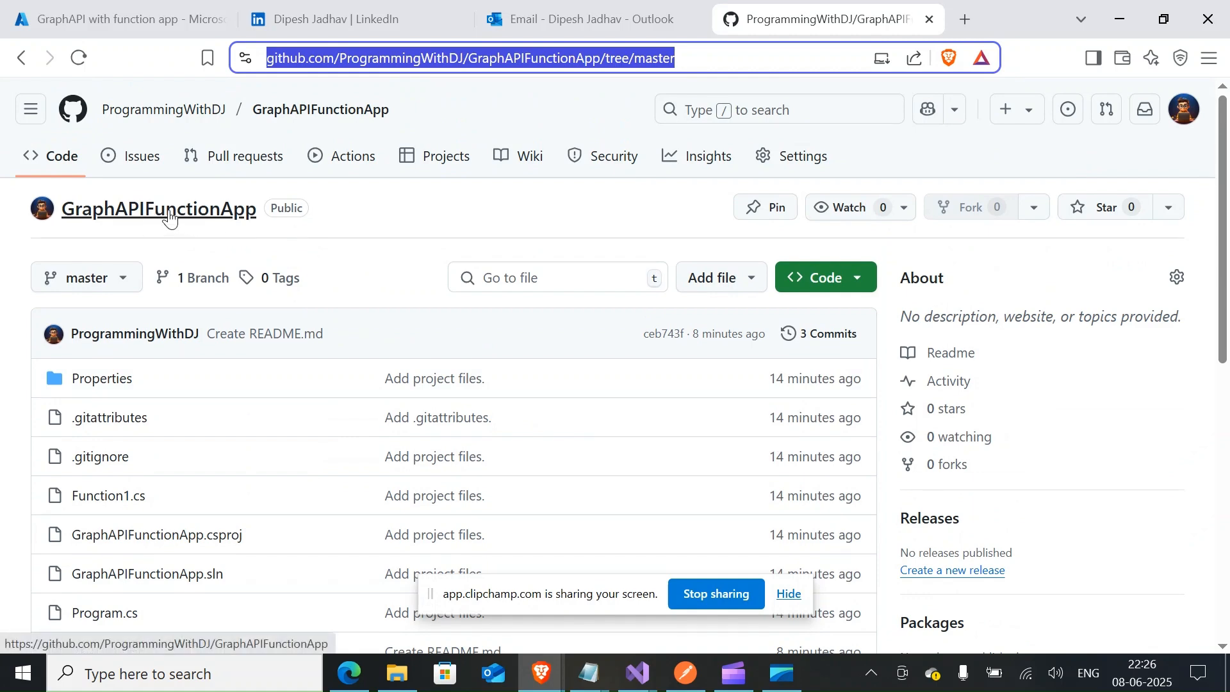
pyautogui.scroll(-3)
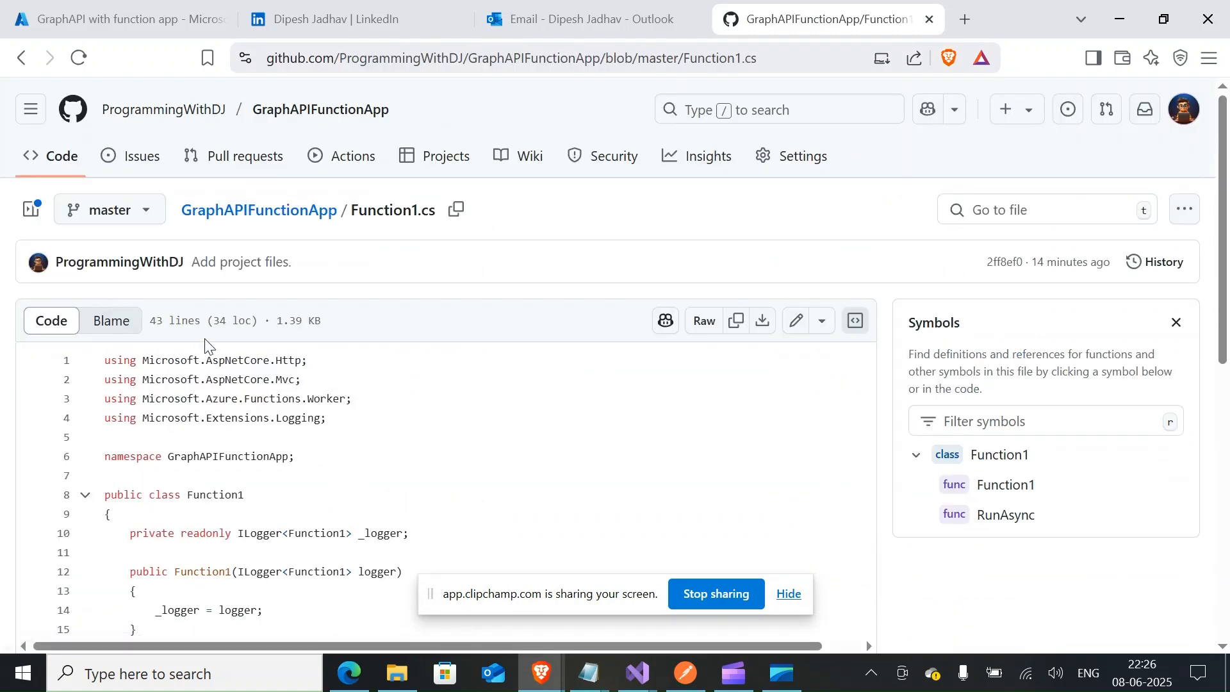
pyautogui.scroll(-3)
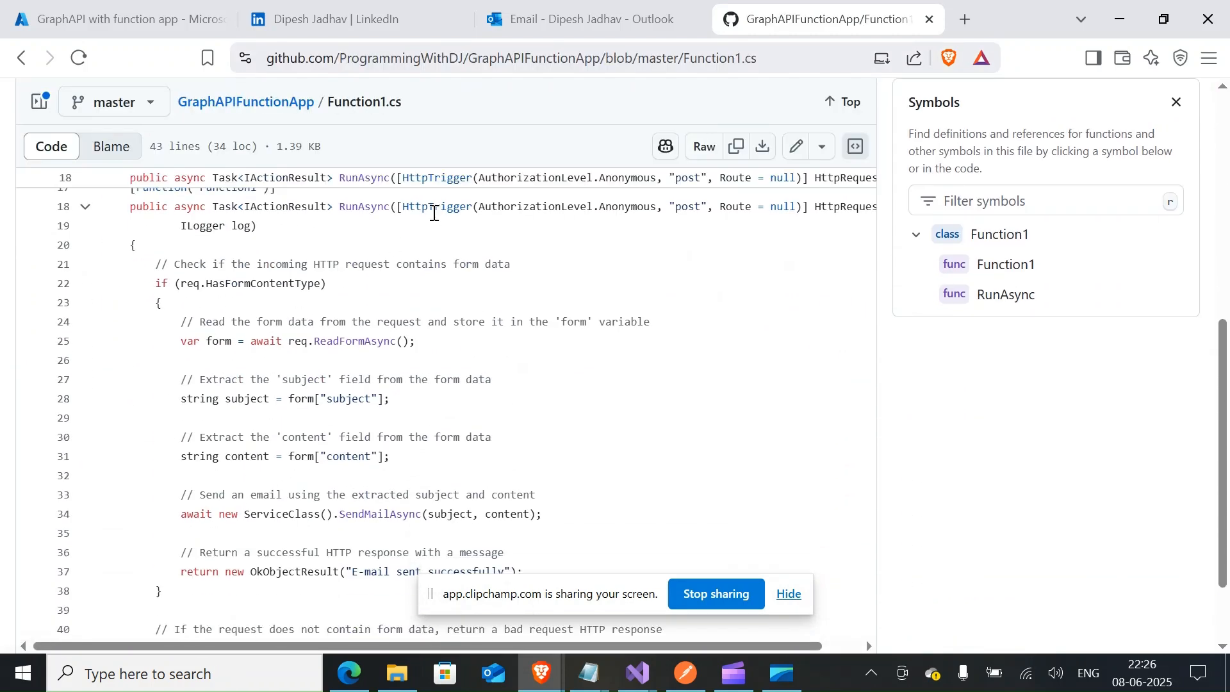
pyautogui.moveTo(404, 206); pyautogui.dragTo(505, 207)
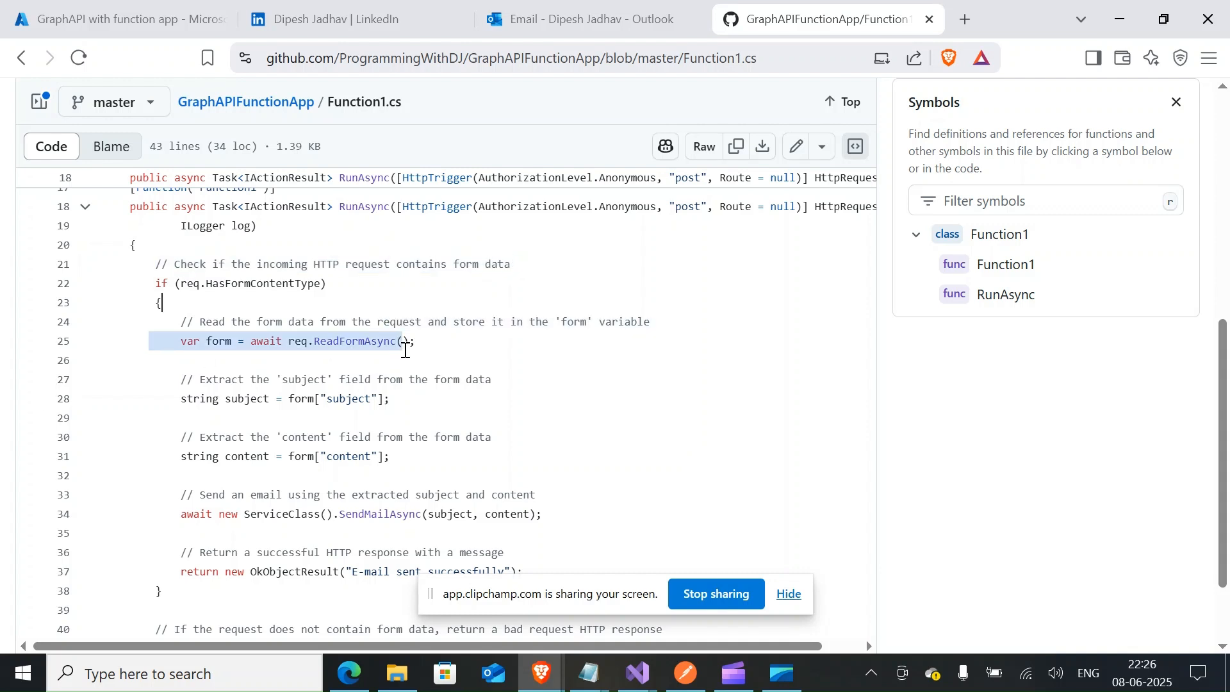
pyautogui.click(220, 379)
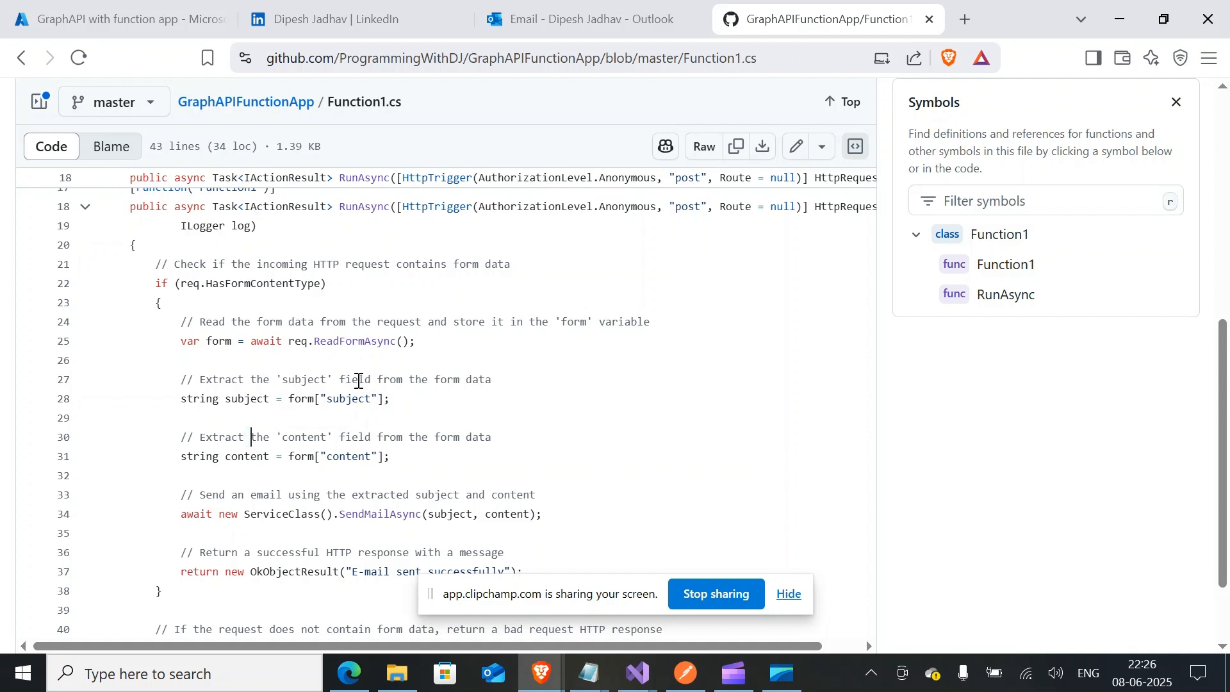
pyautogui.doubleClick(305, 437)
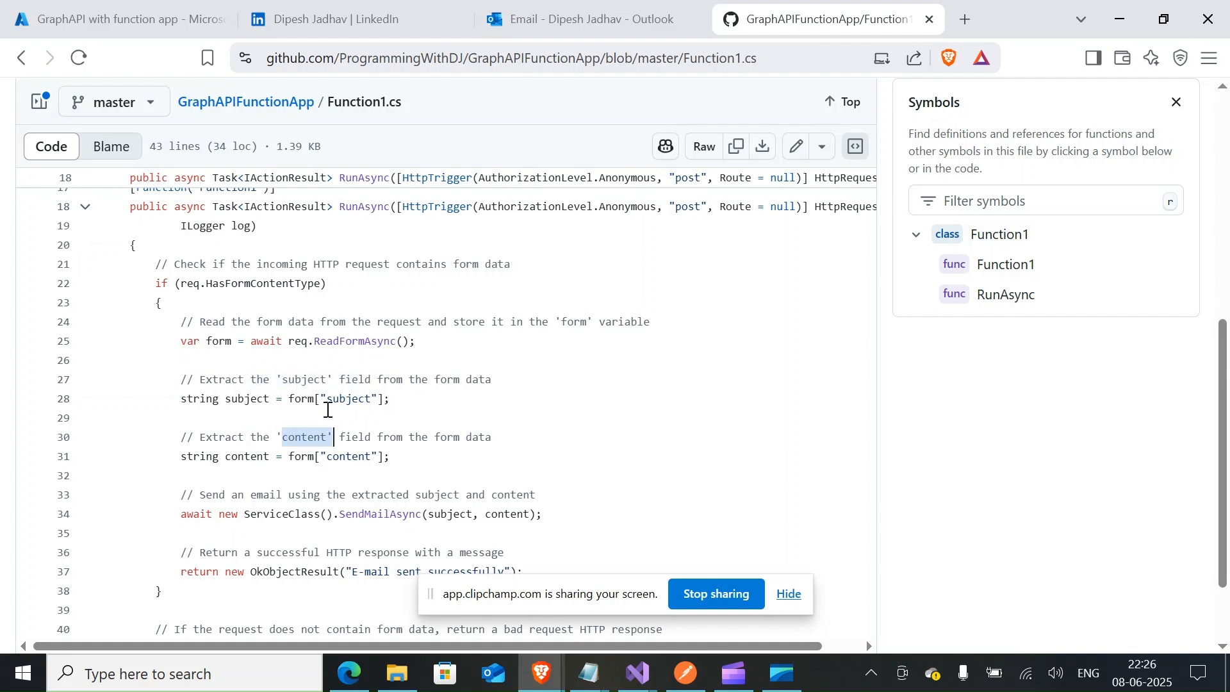
pyautogui.moveTo(317, 422)
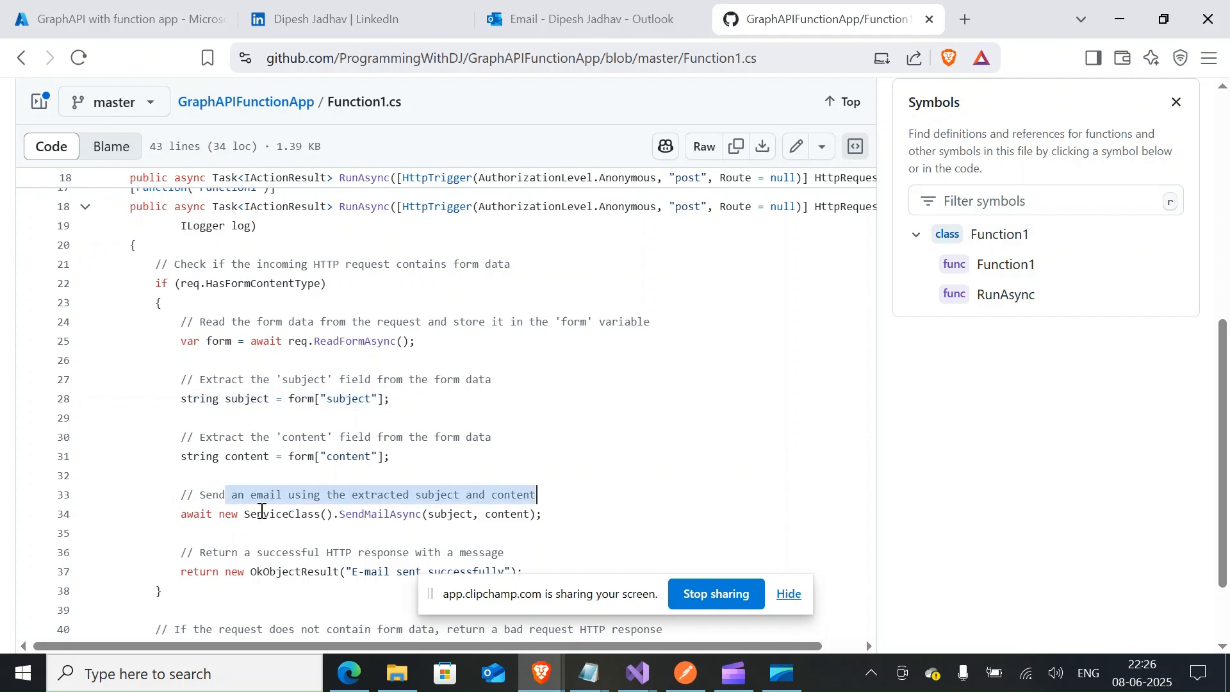
# Step: From the repository file list, open ServiceClass.cs and trace graphClient references through SendMailAsync
pyautogui.click(280, 418)
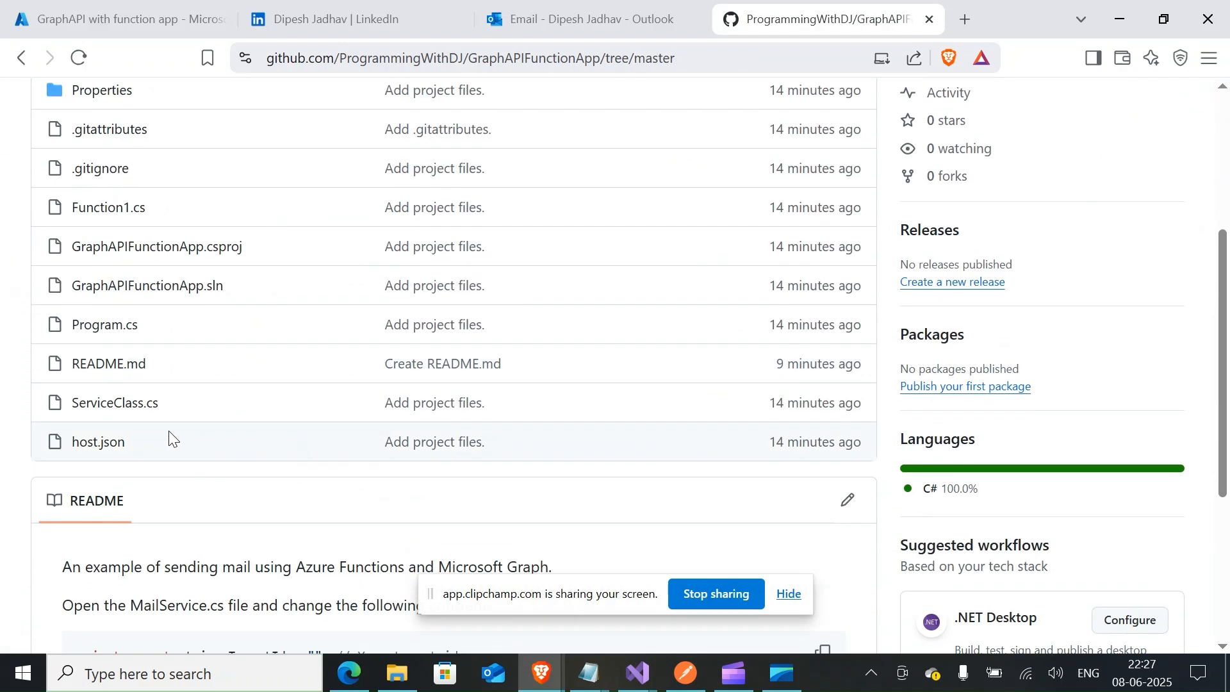
pyautogui.click(114, 402)
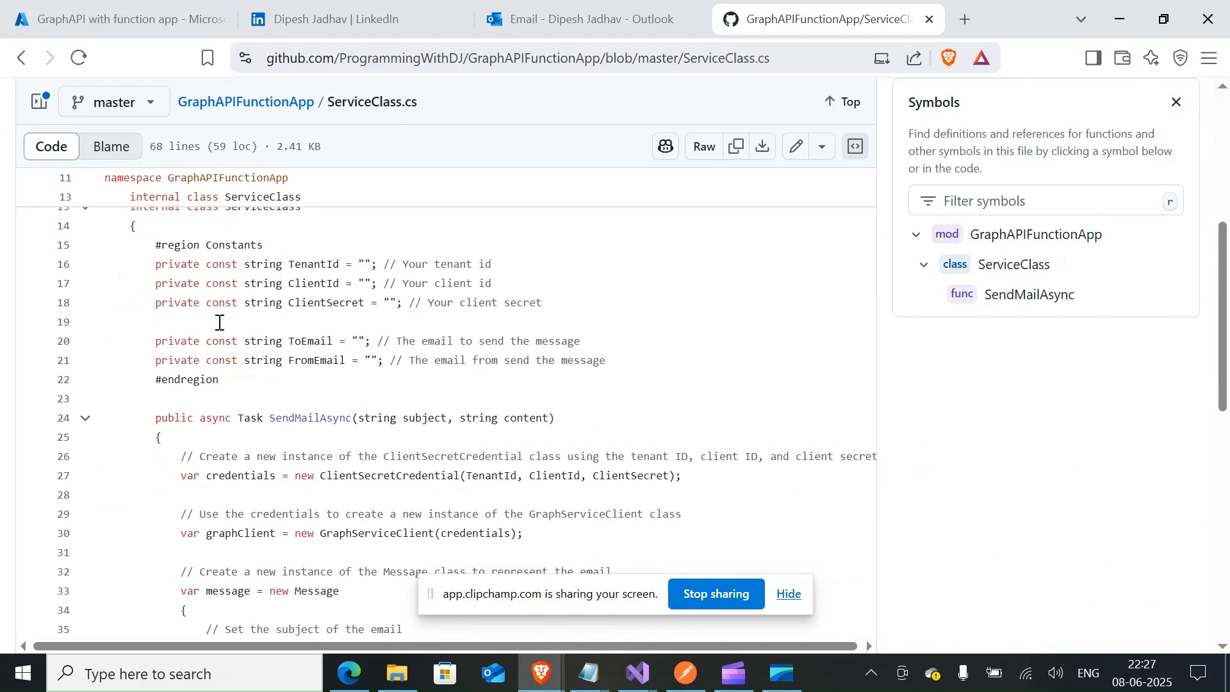
pyautogui.scroll(-3)
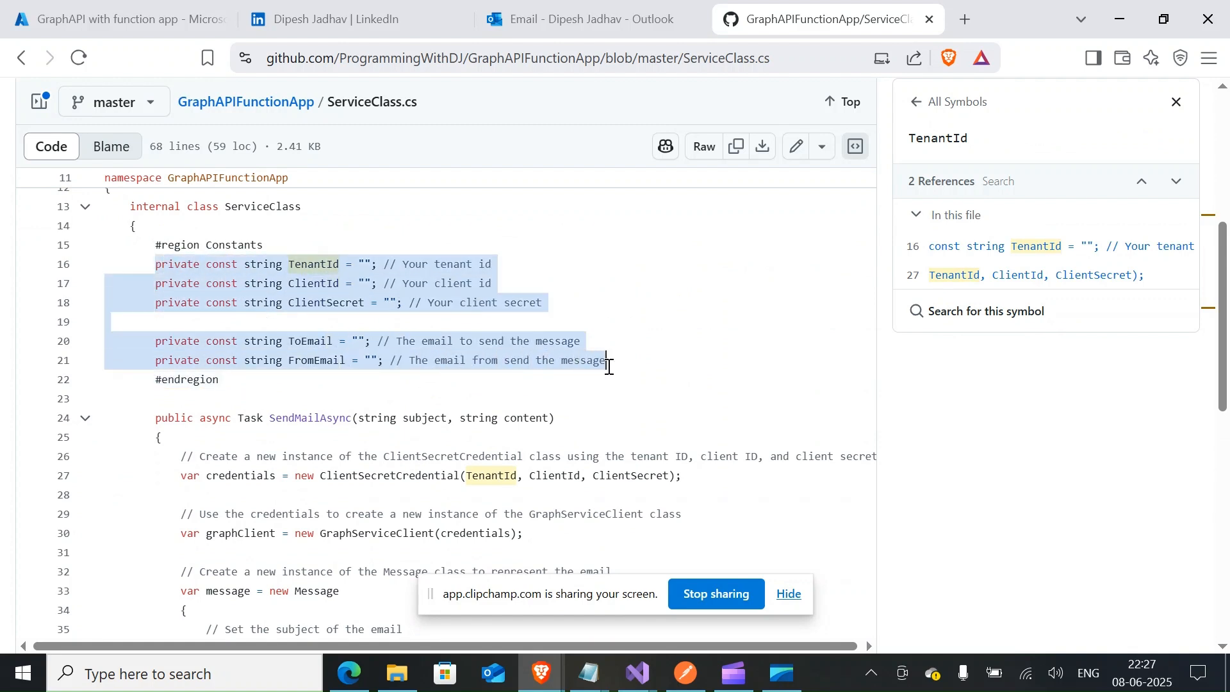
pyautogui.moveTo(114, 19)
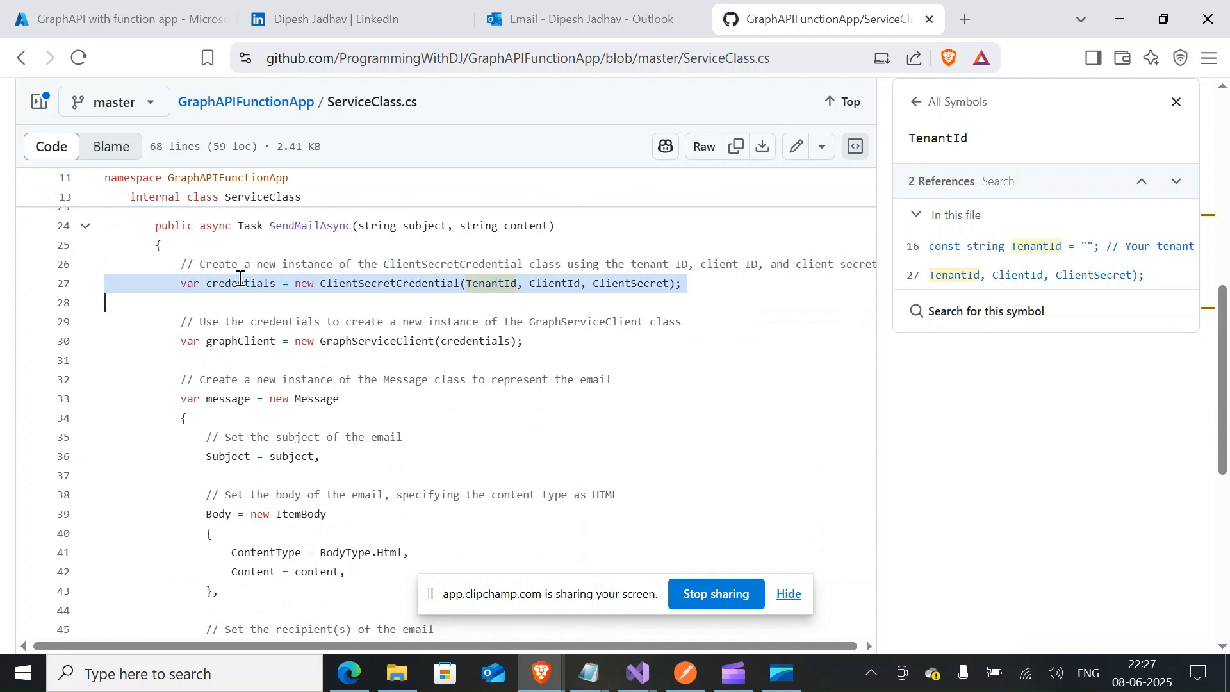
pyautogui.click(239, 341)
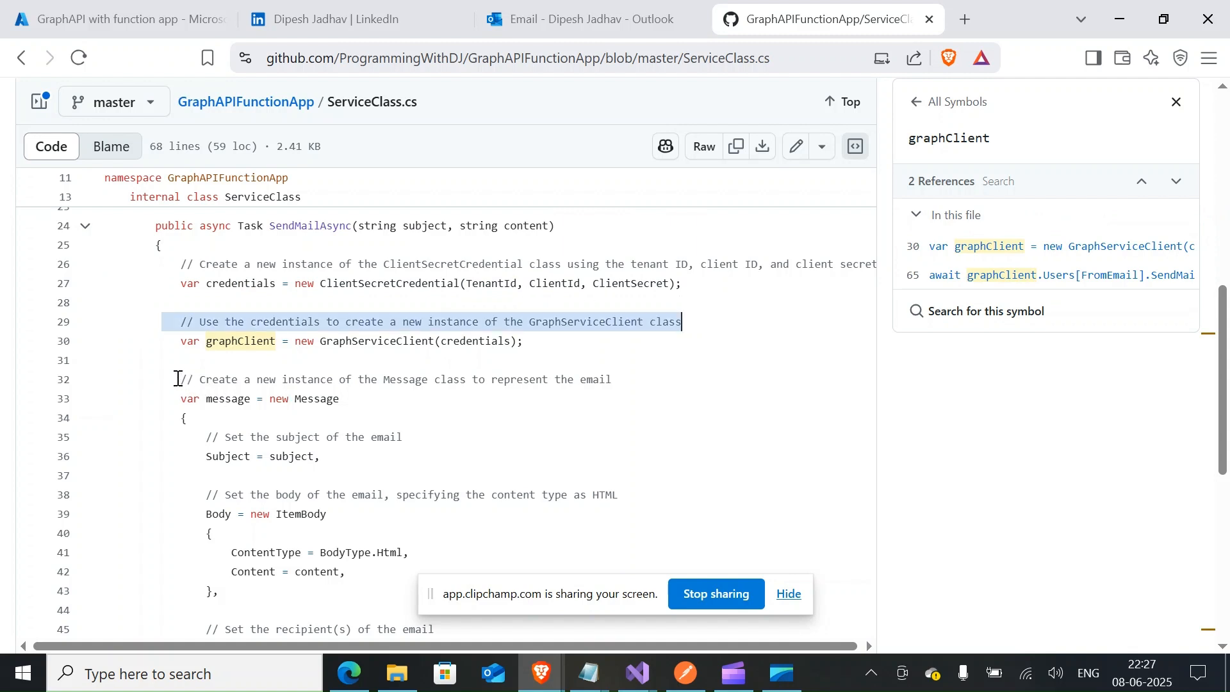
pyautogui.scroll(-3)
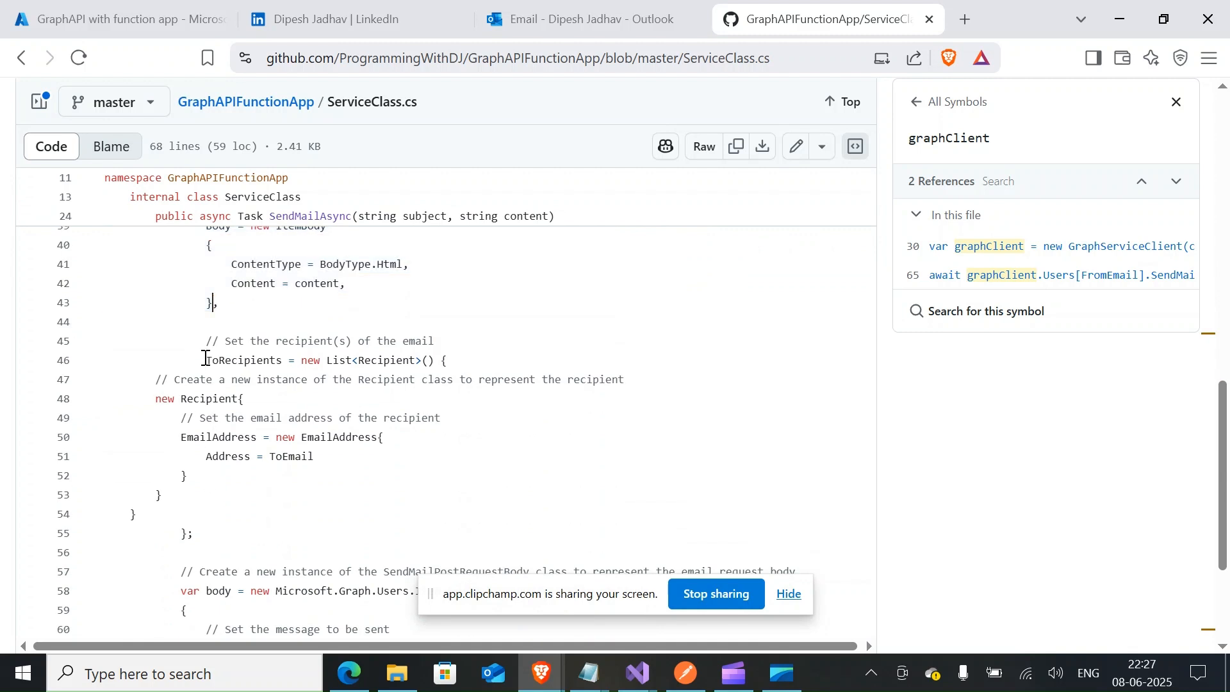
pyautogui.scroll(-3)
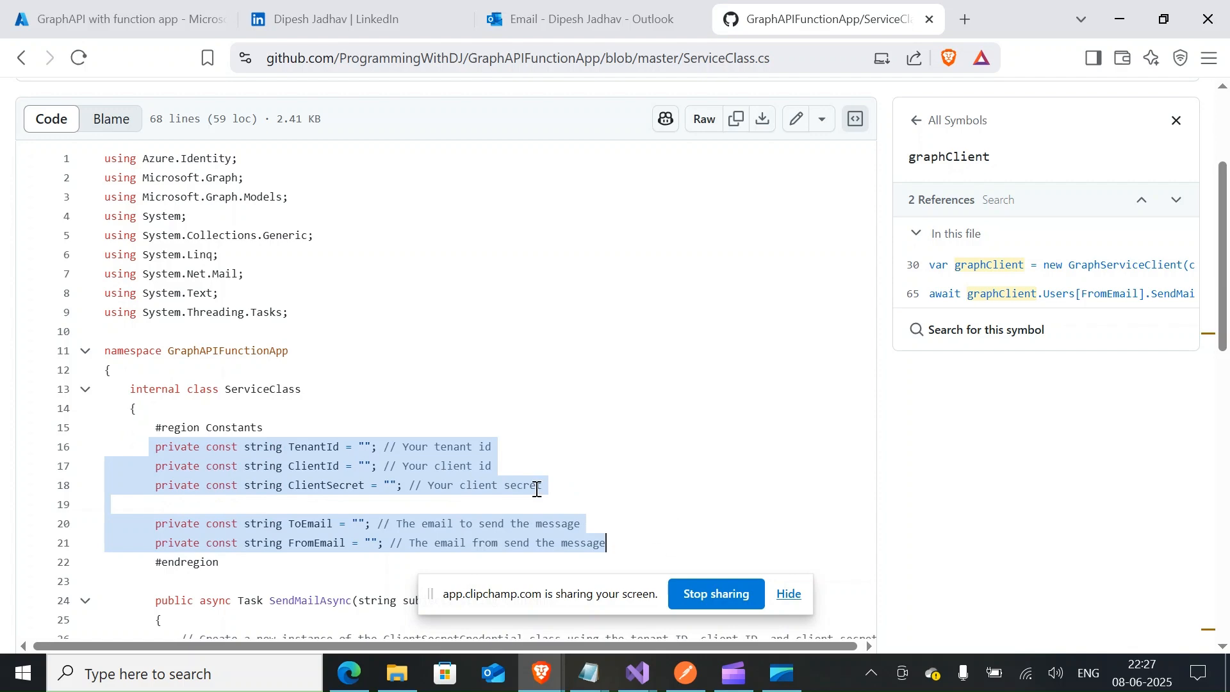
# Step: Show the GraphAPI with function app registration's Overview with its application, object and directory IDs
pyautogui.click(118, 19)
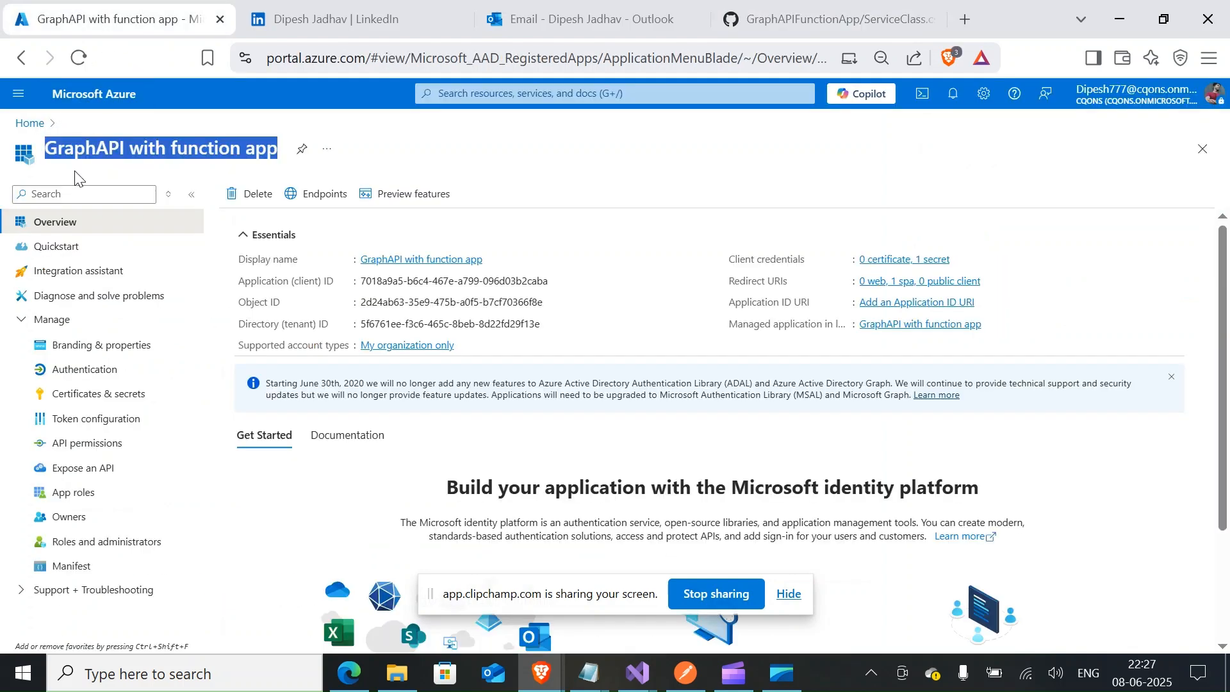
pyautogui.moveTo(77, 172)
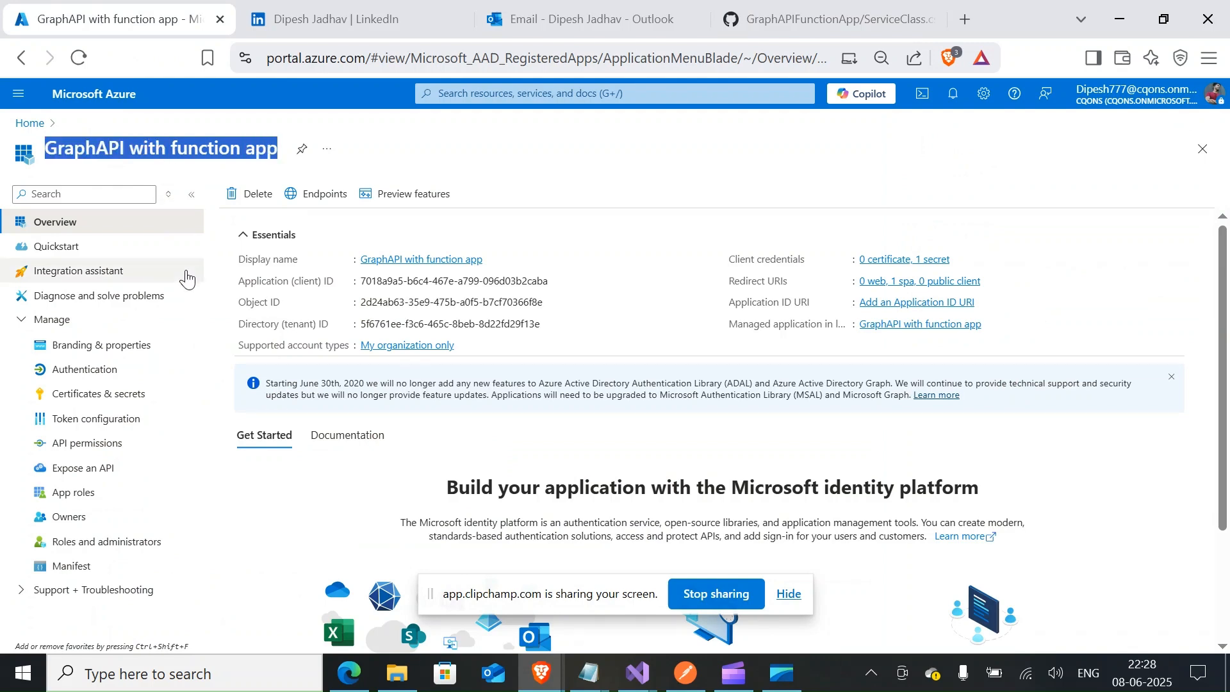
pyautogui.scroll(-3)
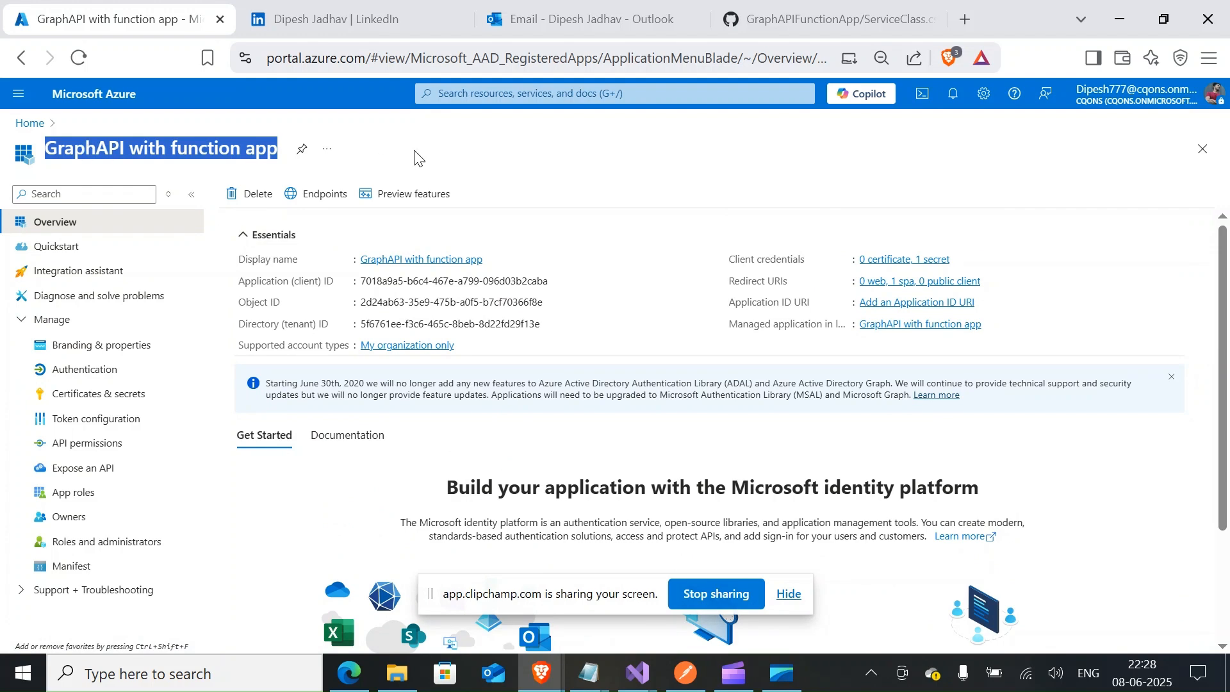
# Step: View the app's Authentication settings, then its Certificates & secrets listing the NewSecret client secret
pyautogui.click(86, 369)
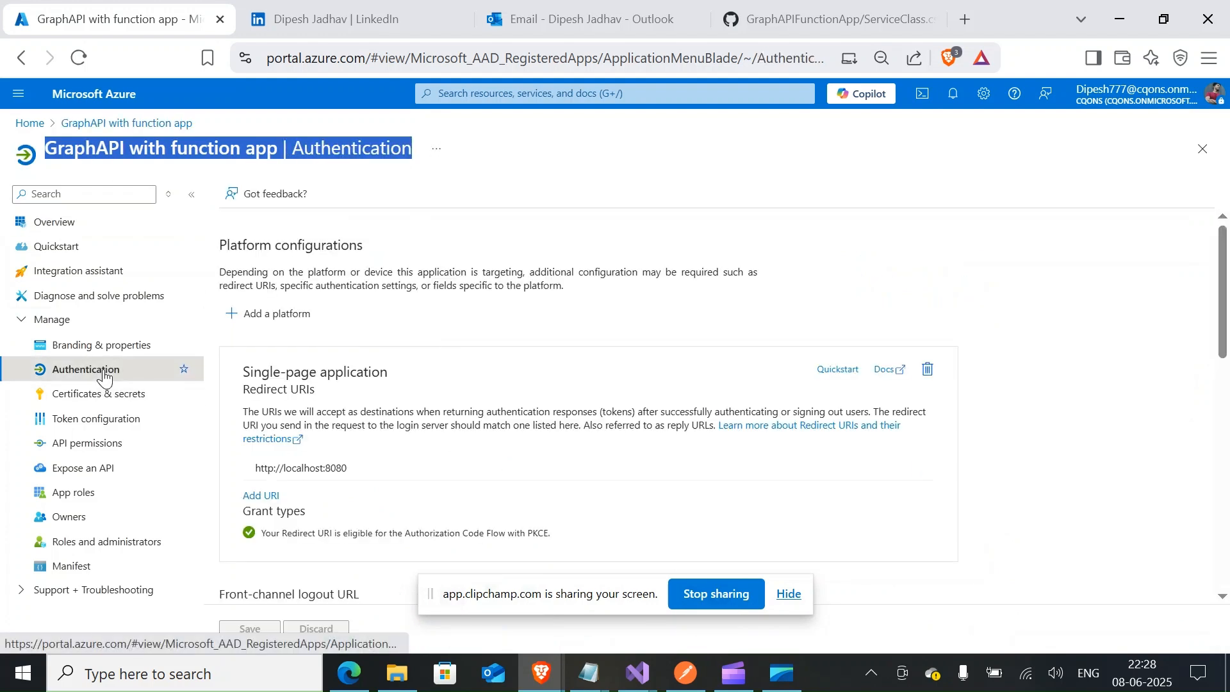
pyautogui.click(277, 312)
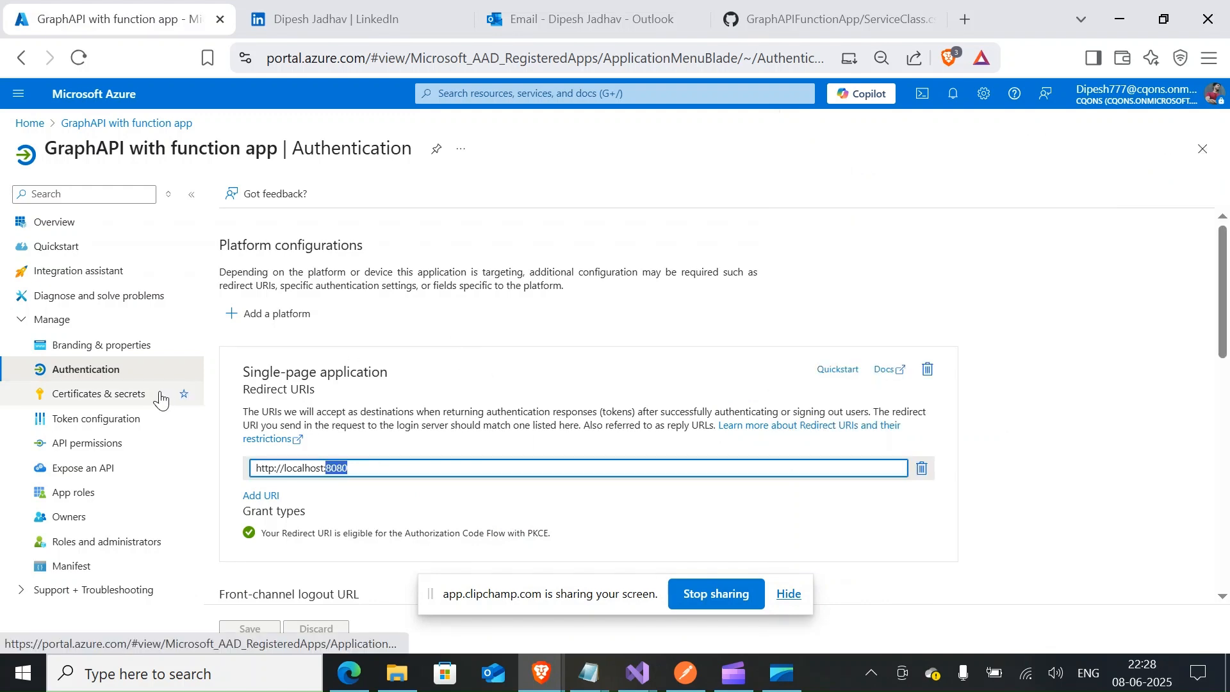
pyautogui.click(99, 394)
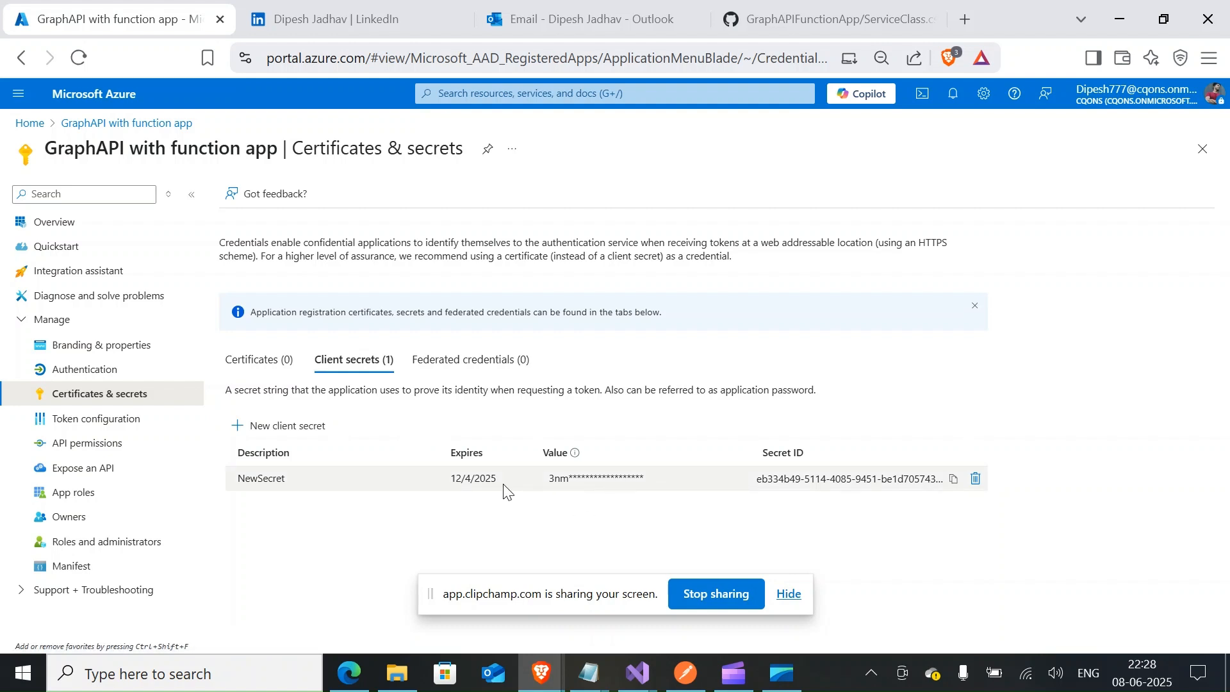
pyautogui.moveTo(648, 488)
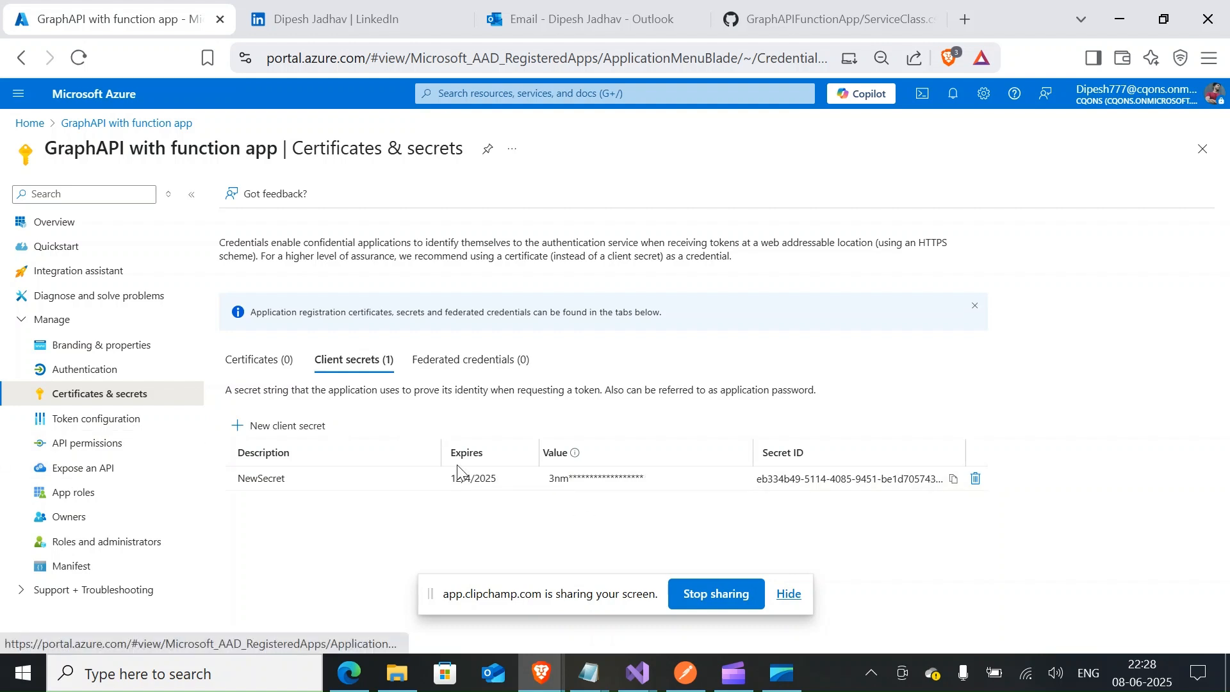
# Step: Show the app's API permissions listing Mail.Send, User.Read and User.Read.All for Microsoft Graph
pyautogui.click(86, 442)
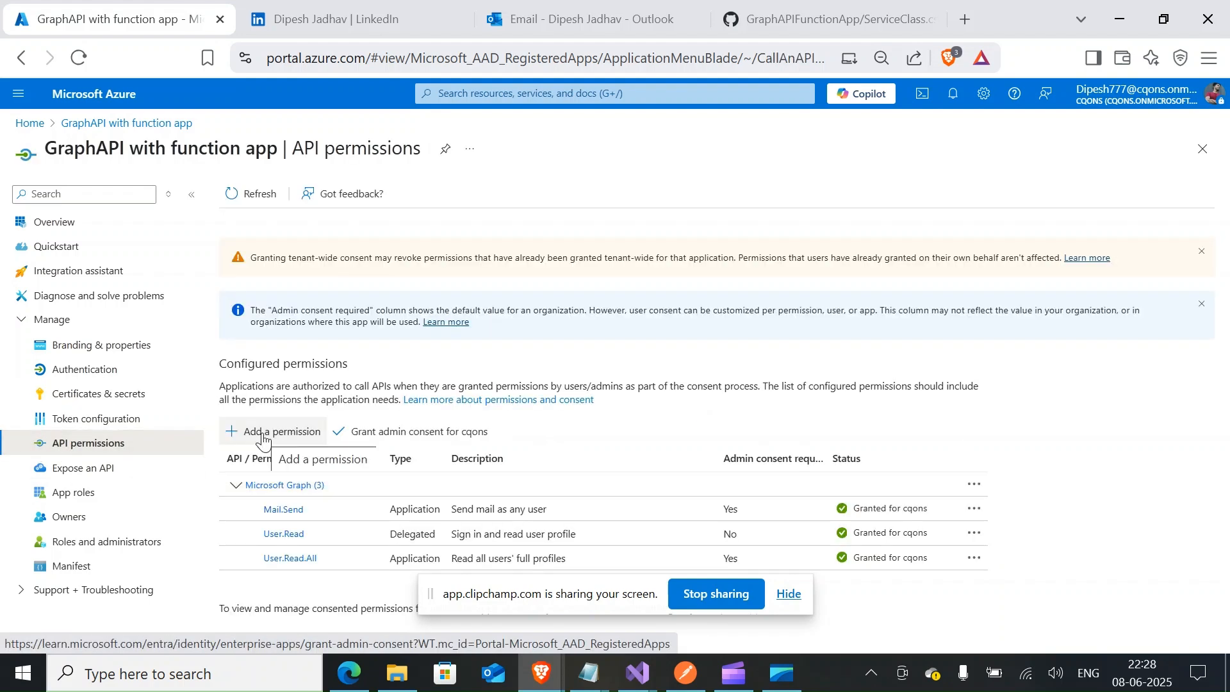
# Step: In Add a permission, search Microsoft Graph for 'mail.send' and confirm Mail.Send application permission is checked
pyautogui.click(273, 432)
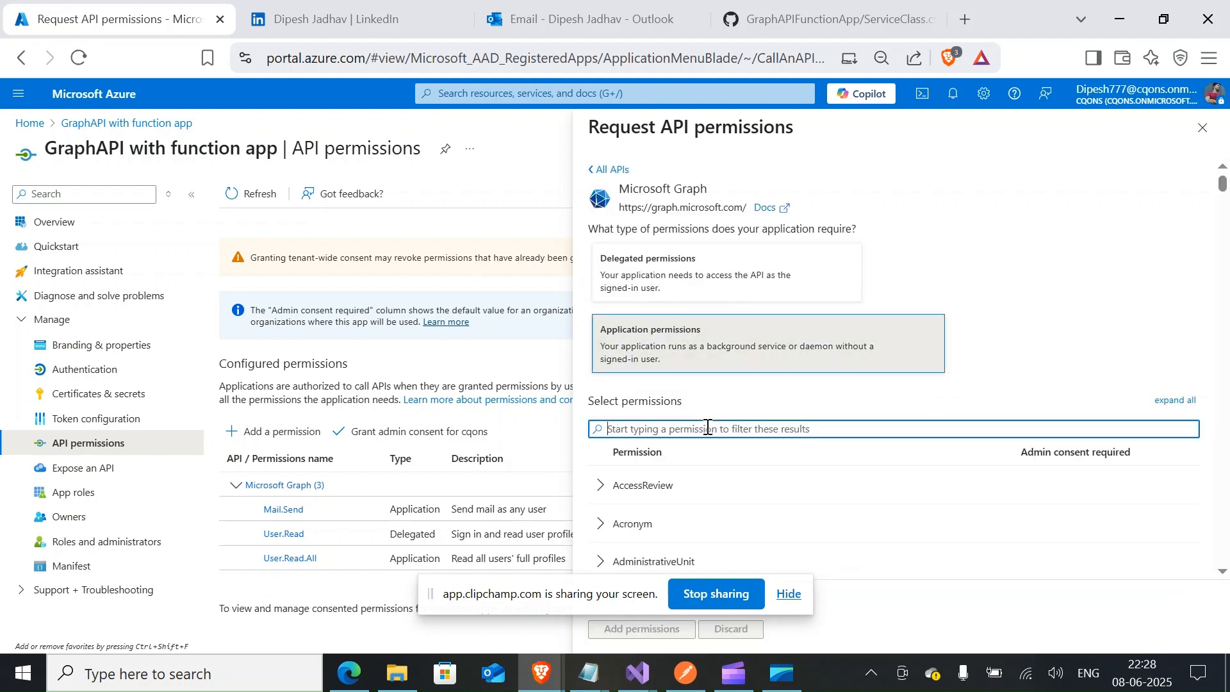
pyautogui.write('send')
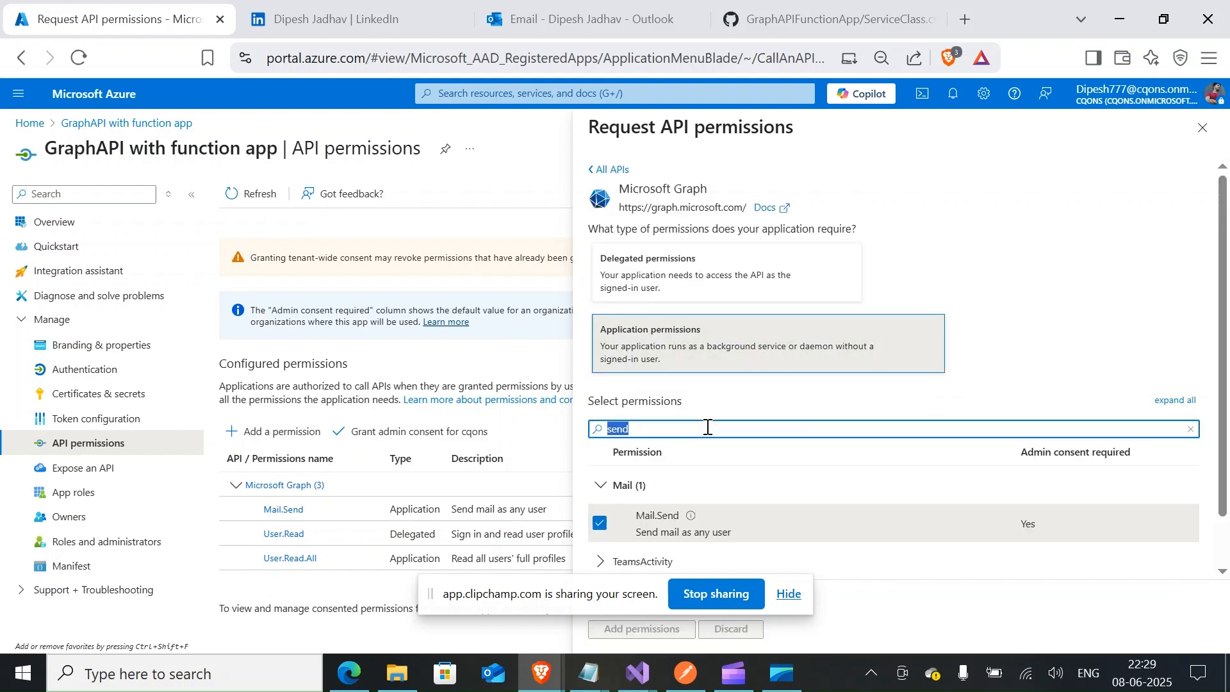
pyautogui.write('mail.')
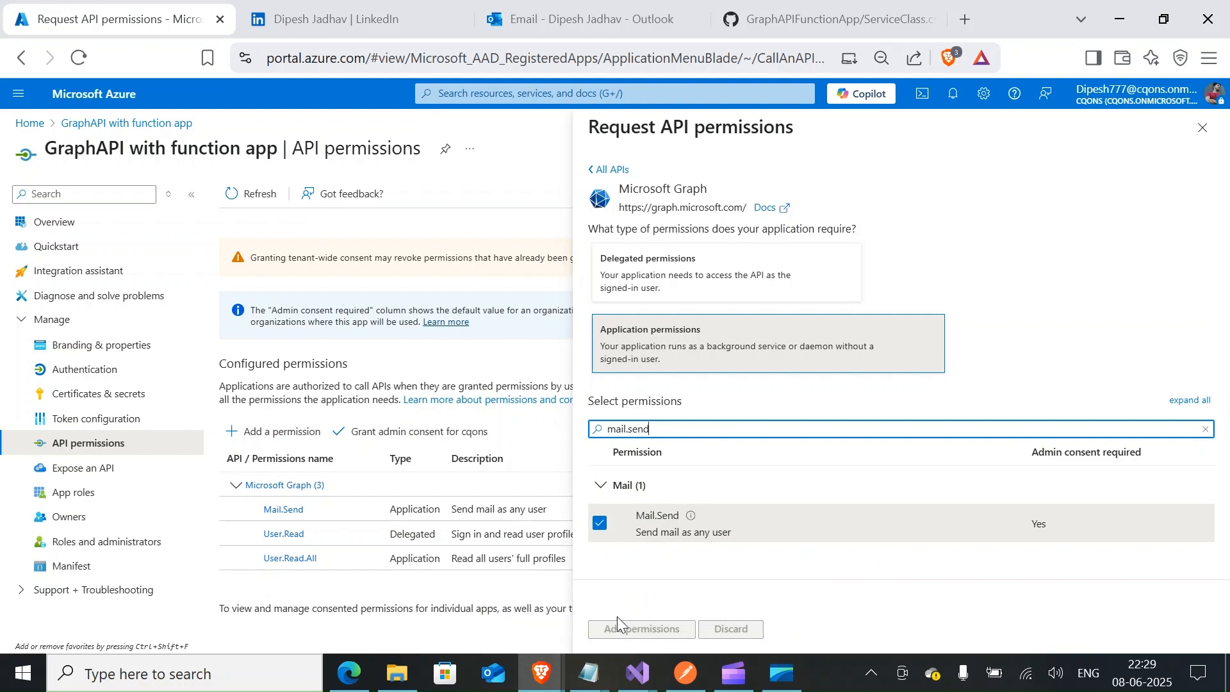
pyautogui.click(641, 627)
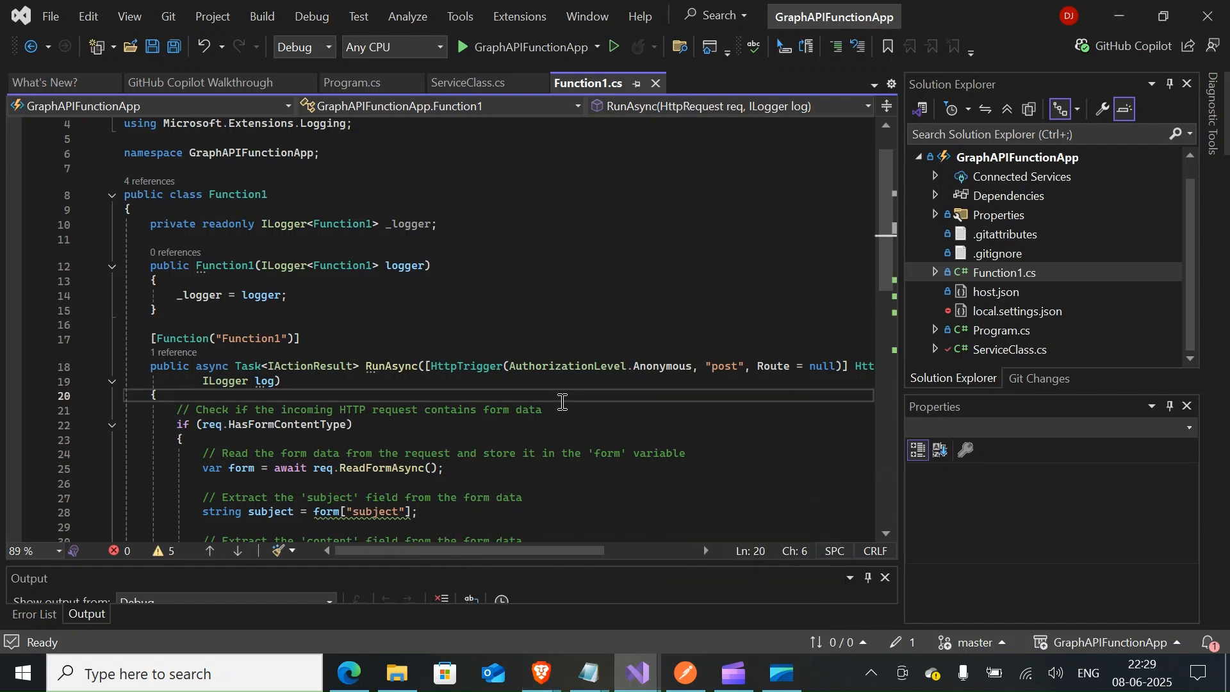
# Step: Review Function1.cs in Visual Studio, run the function app locally and switch to Postman
pyautogui.scroll(-3)
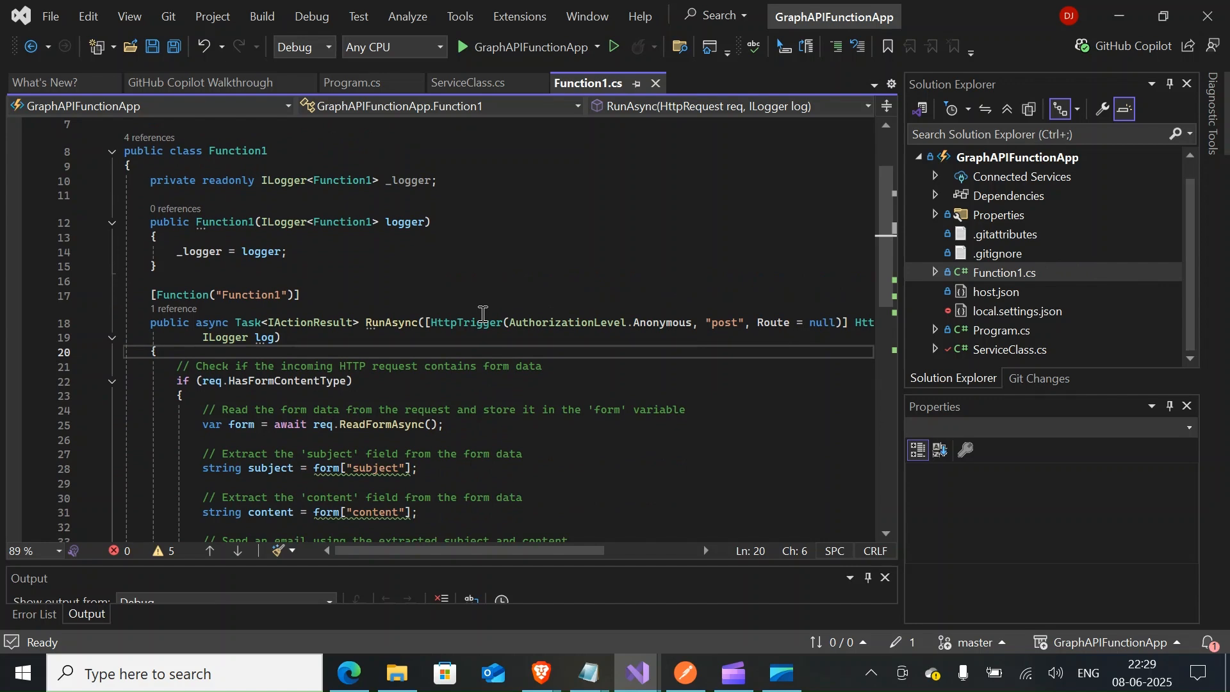
pyautogui.scroll(-3)
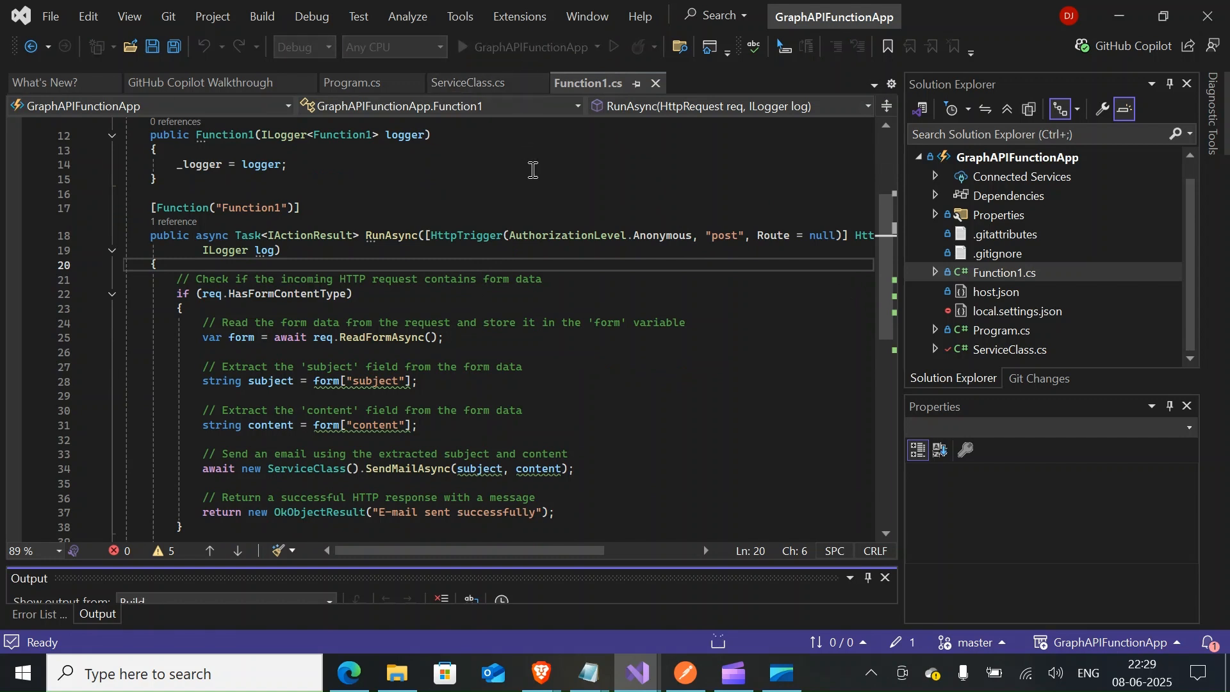
pyautogui.moveTo(659, 401)
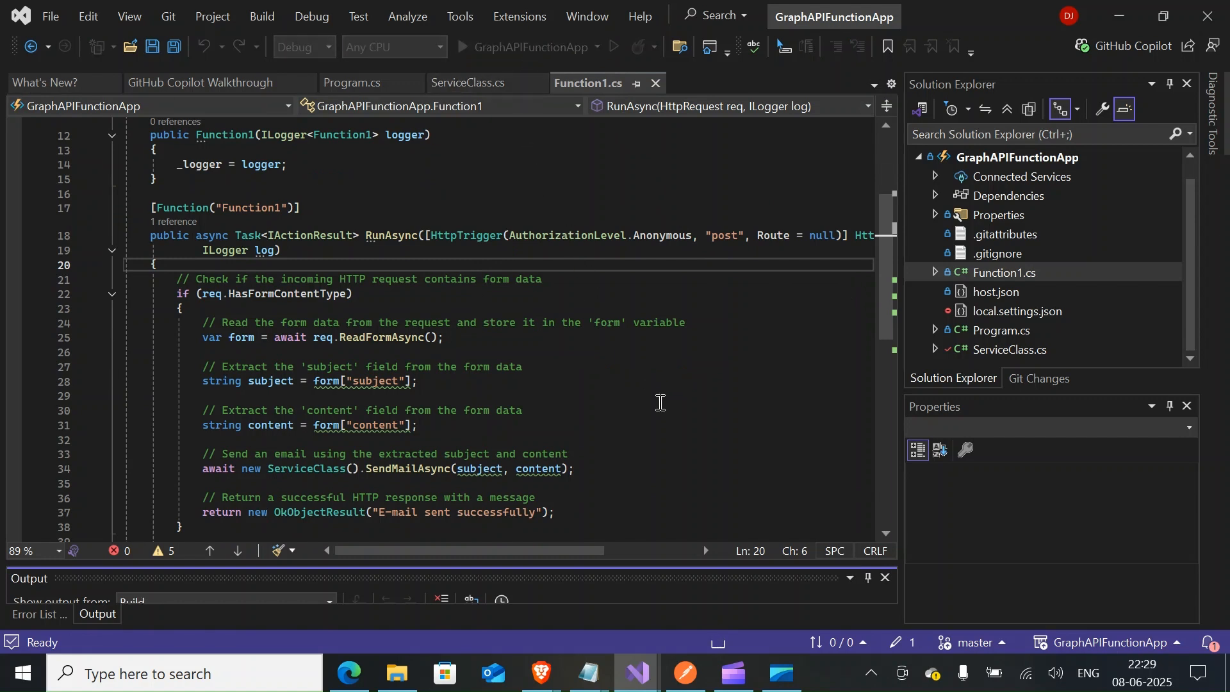
pyautogui.moveTo(725, 661)
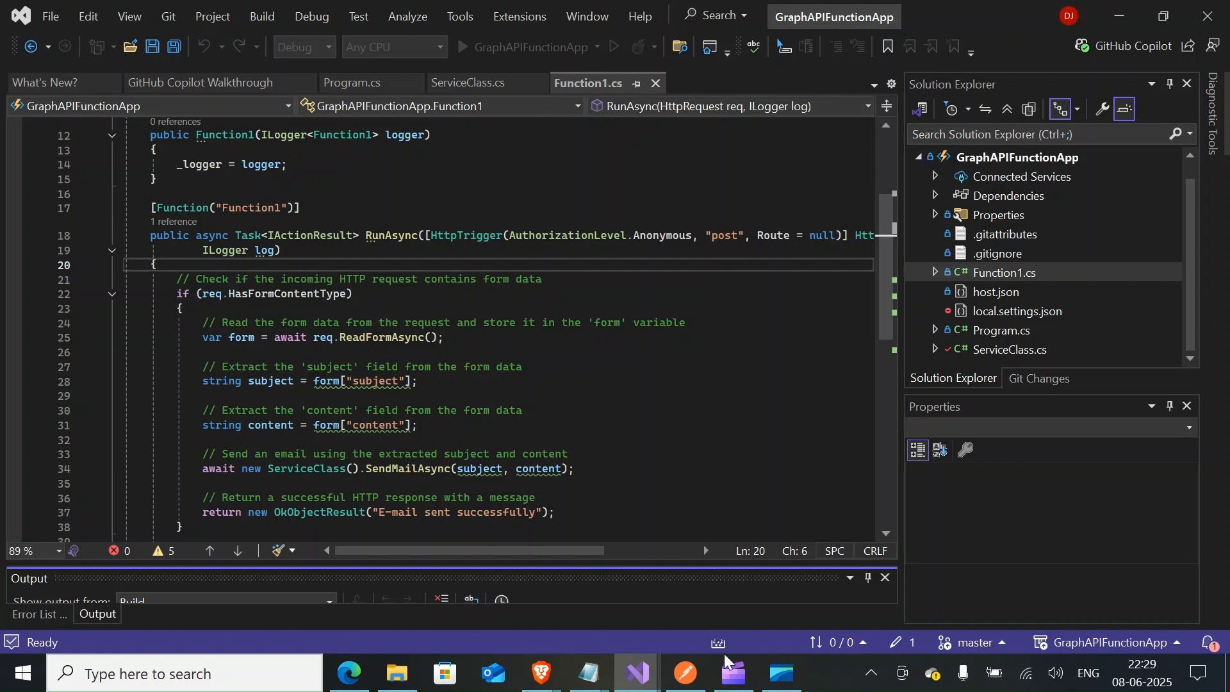
pyautogui.moveTo(491, 461)
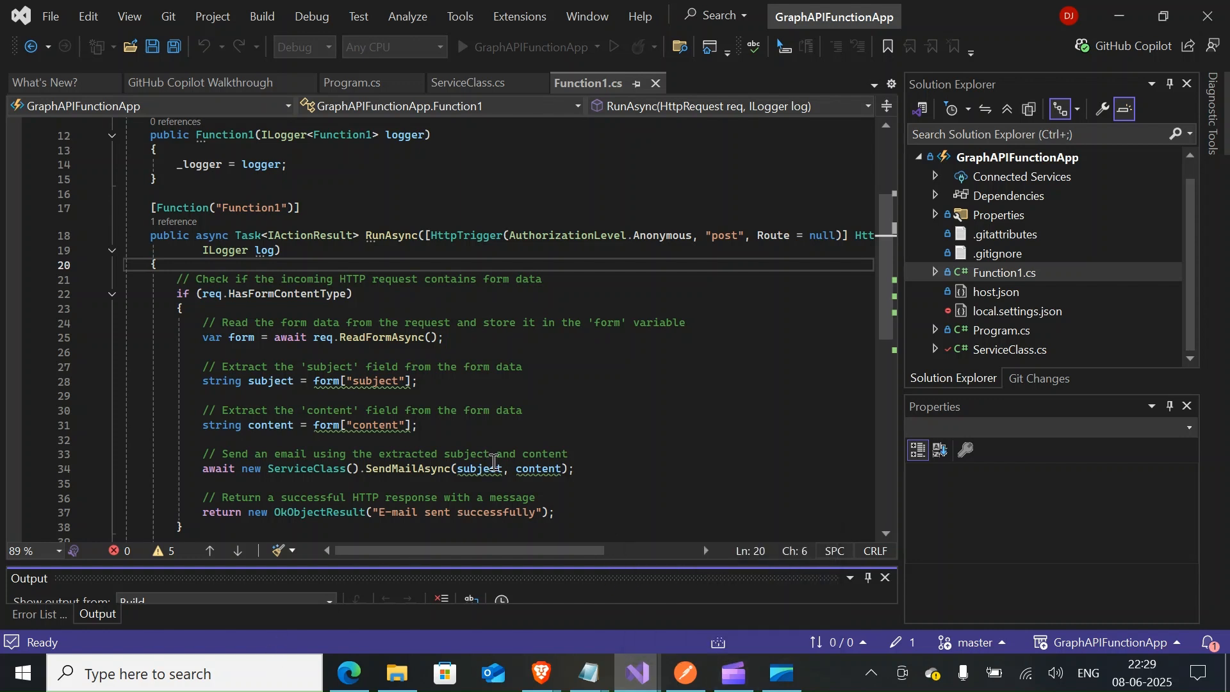
pyautogui.doubleClick(479, 468)
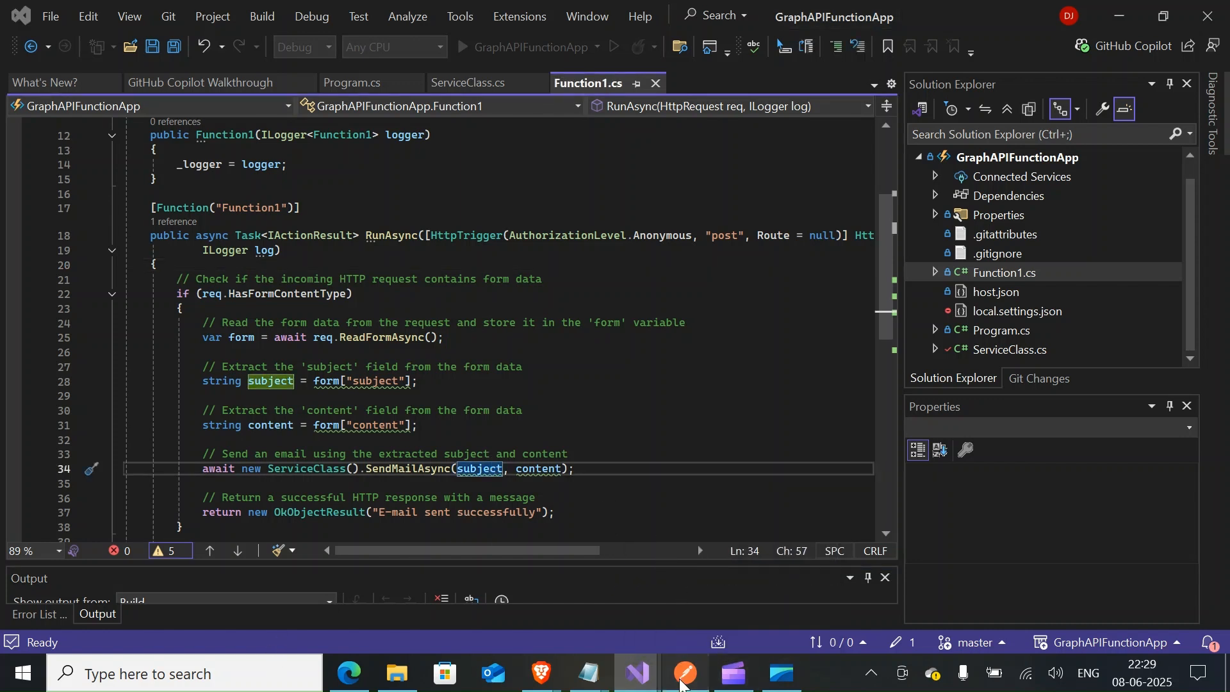
pyautogui.click(683, 672)
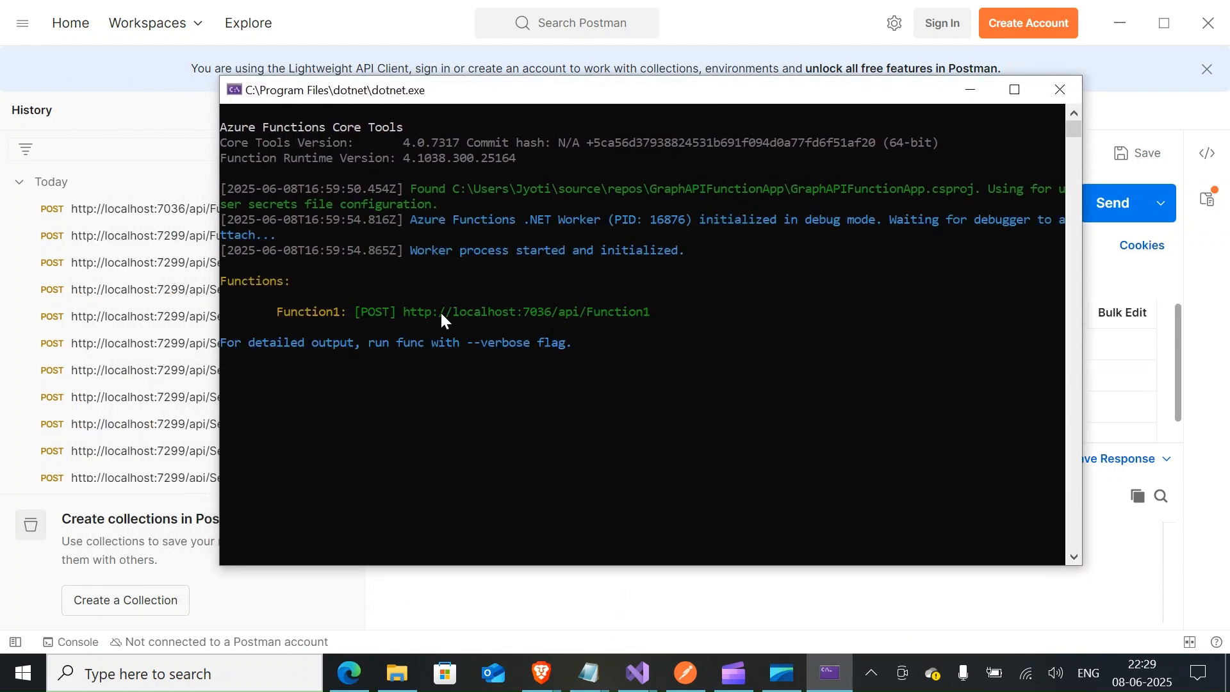
# Step: Move the dotnet.exe console window aside to reveal the Postman Function1 request
pyautogui.moveTo(403, 311); pyautogui.dragTo(662, 312)
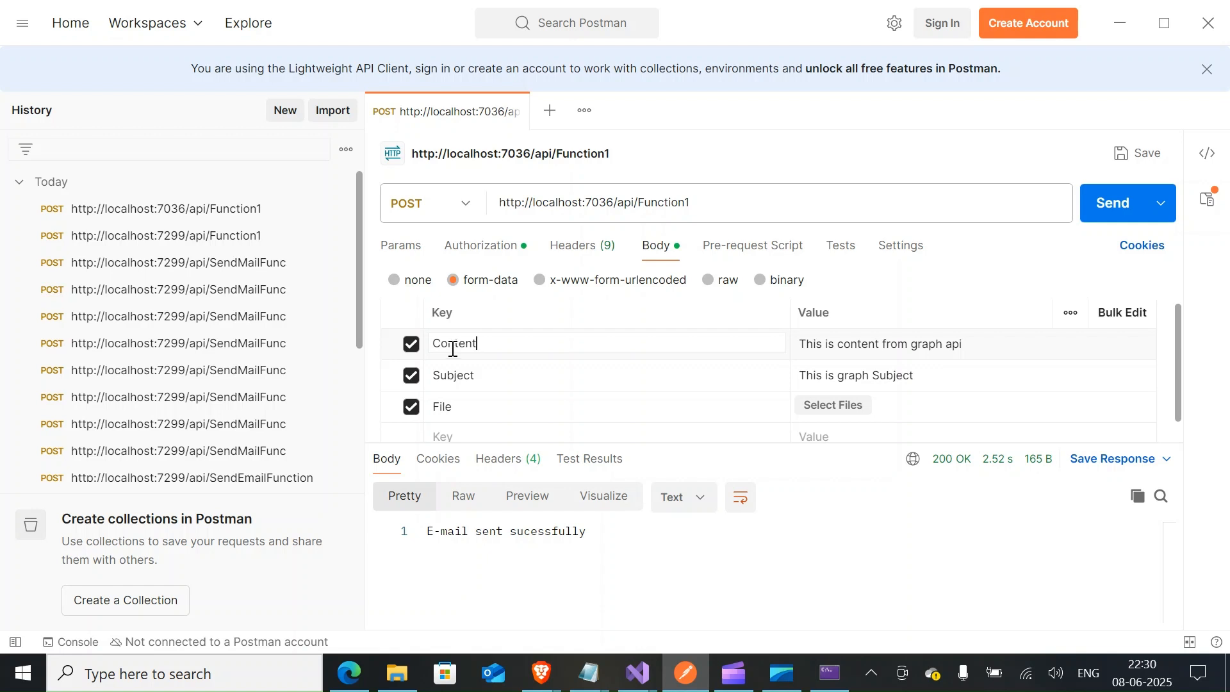
# Step: Send the Function1 request with only Content and Subject form fields, getting 200 OK E-mail sent successfully
pyautogui.doubleClick(452, 375)
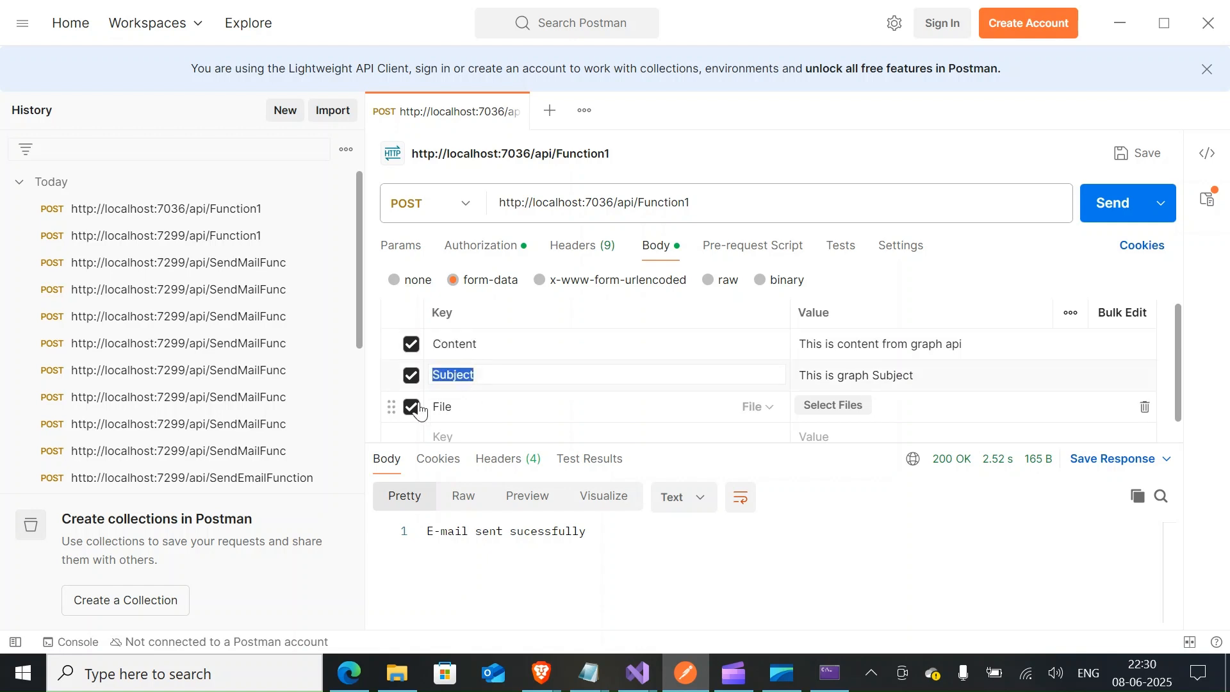
pyautogui.click(410, 406)
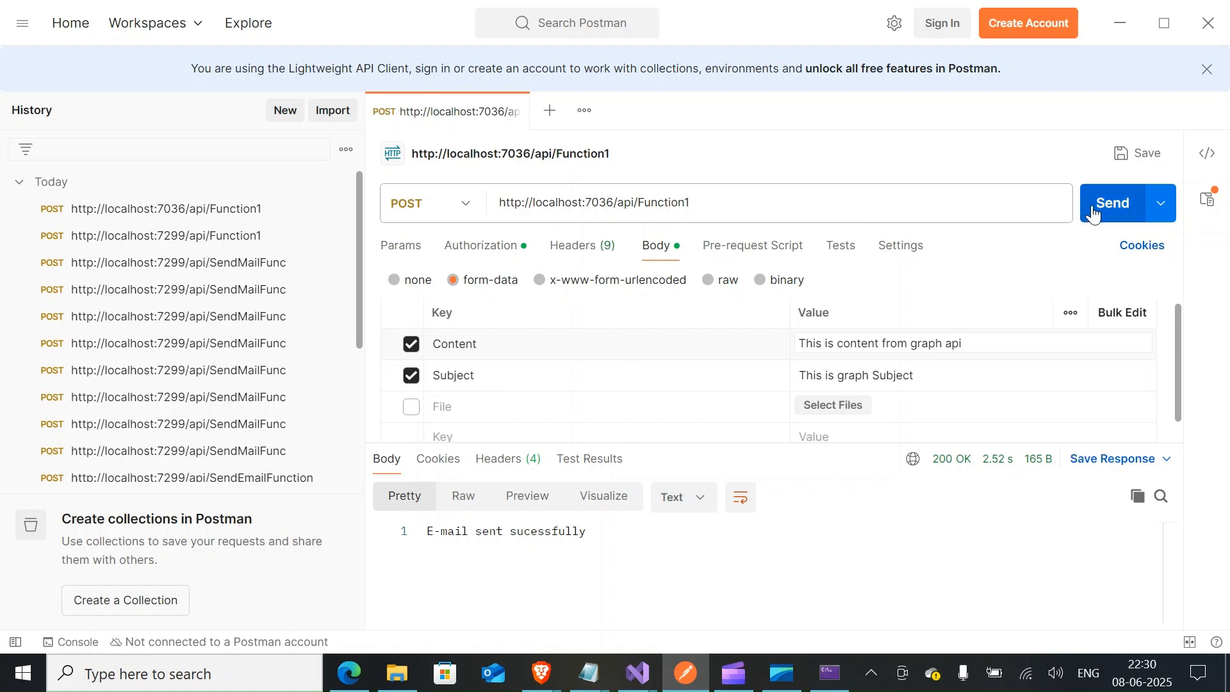
pyautogui.click(1112, 202)
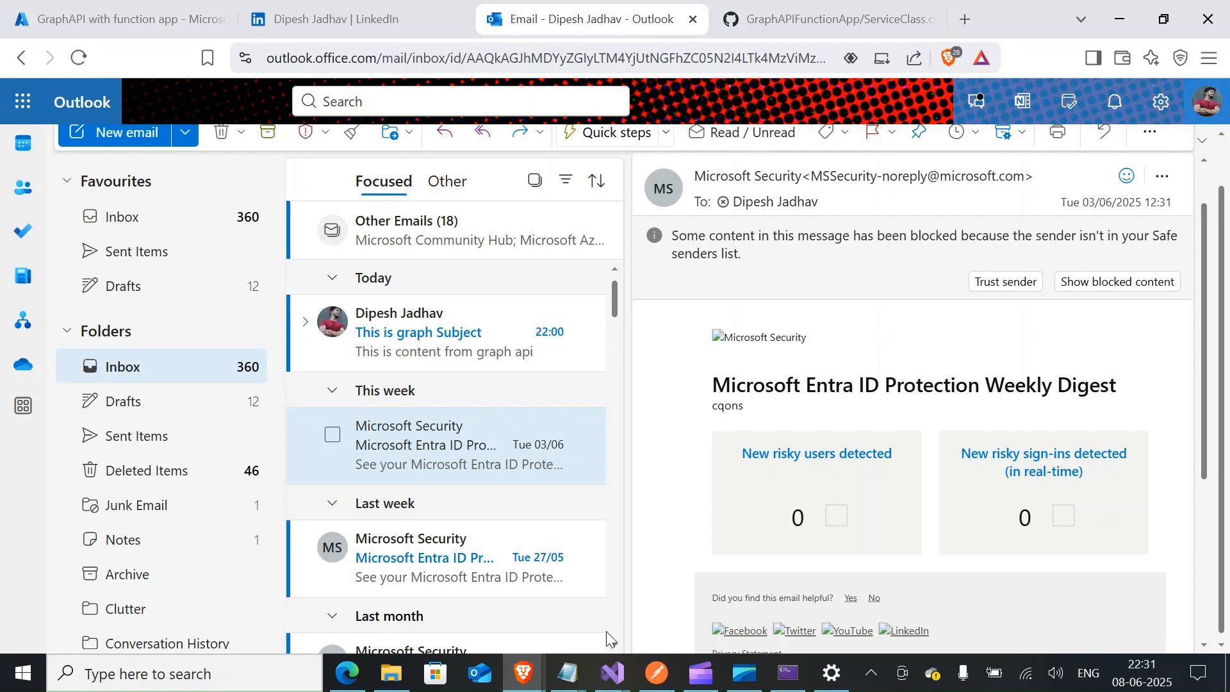
pyautogui.click(656, 673)
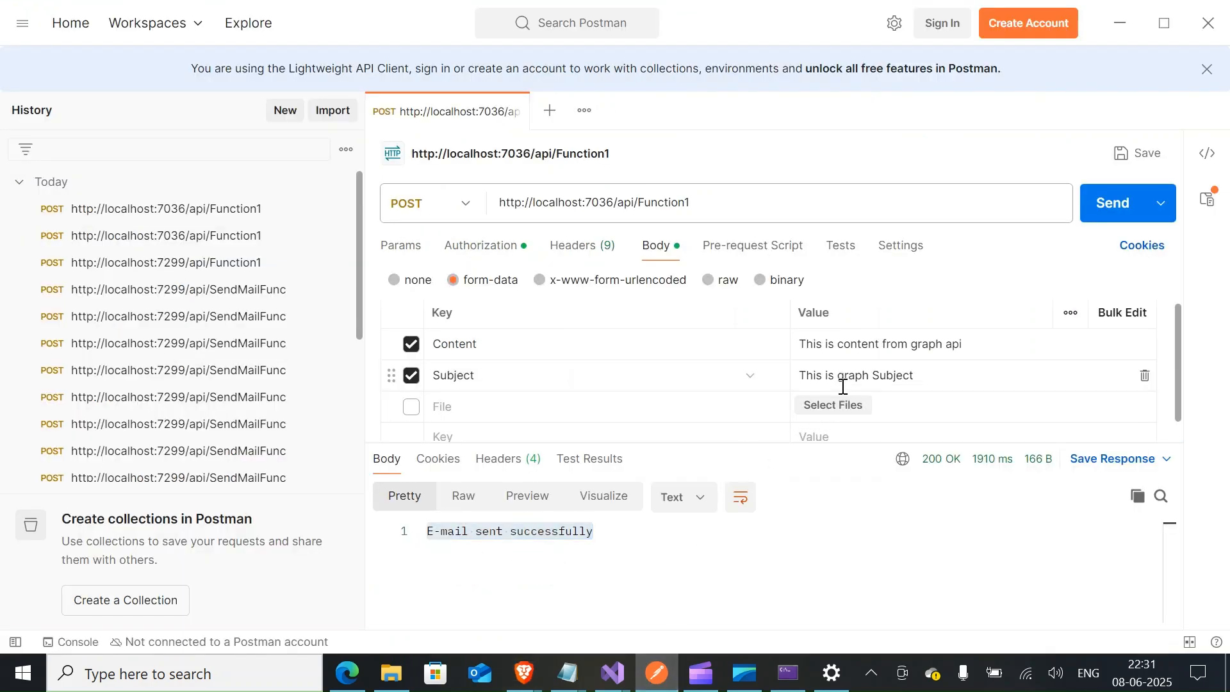
# Step: Resend the request with subject 'This is Postman Subject' and switch to the Outlook inbox
pyautogui.doubleClick(854, 376)
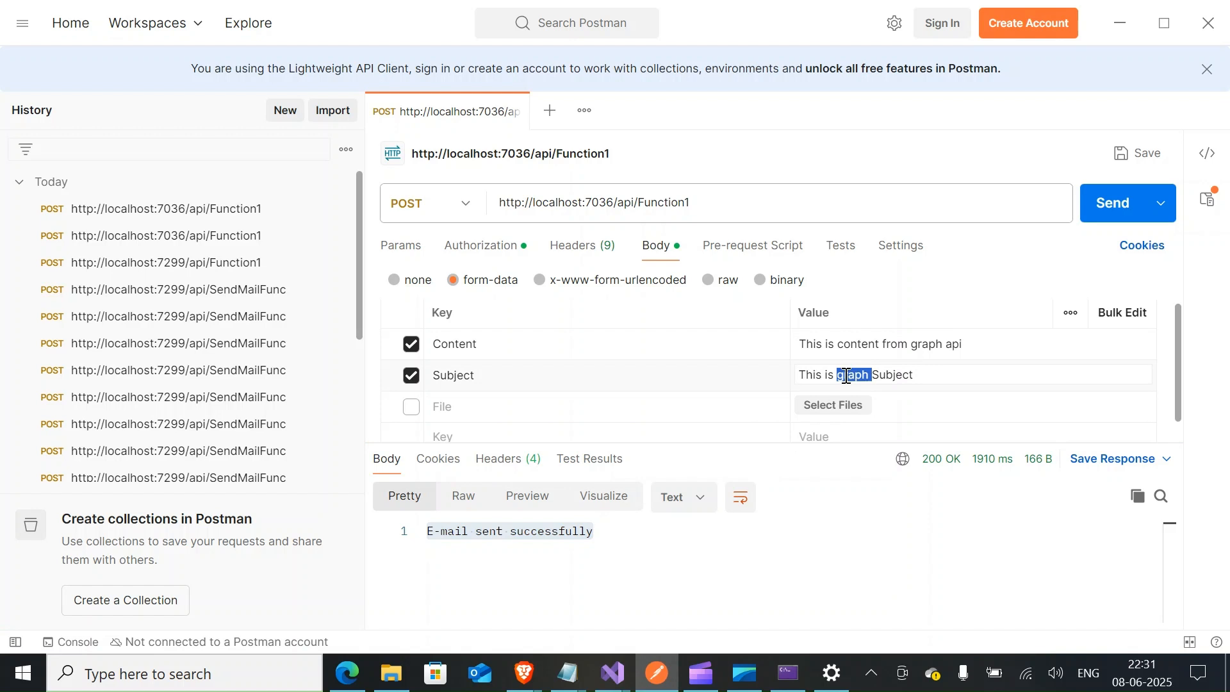
pyautogui.write('Postman')
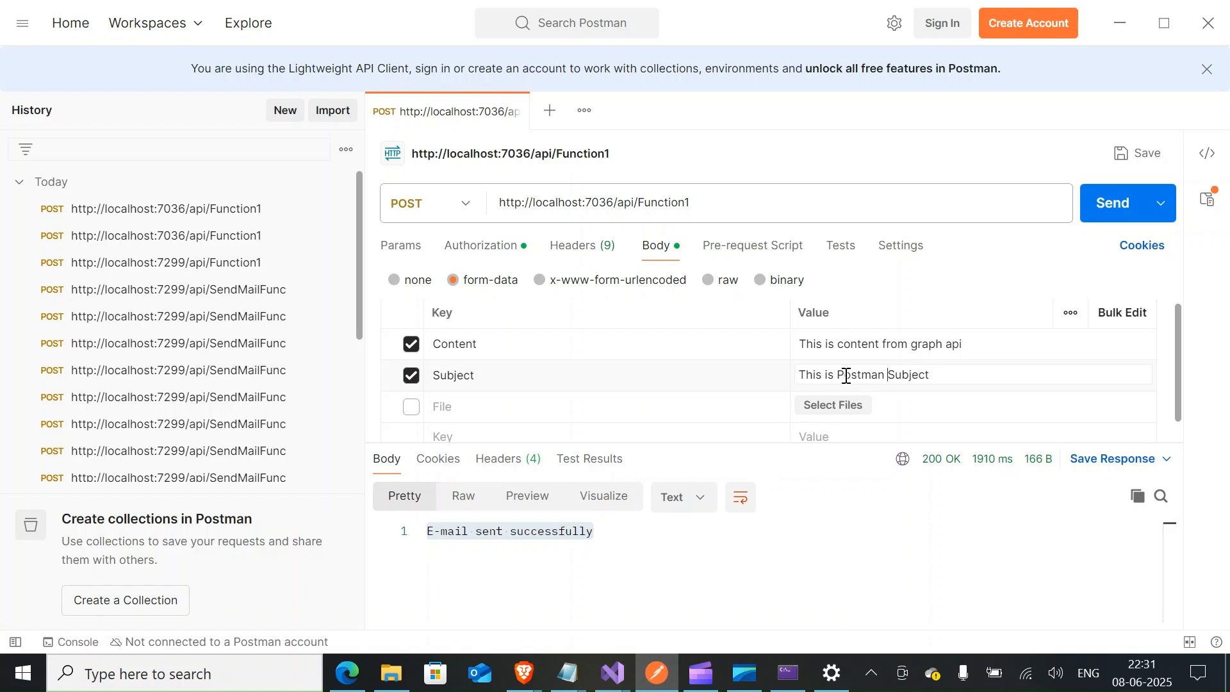
pyautogui.click(1112, 203)
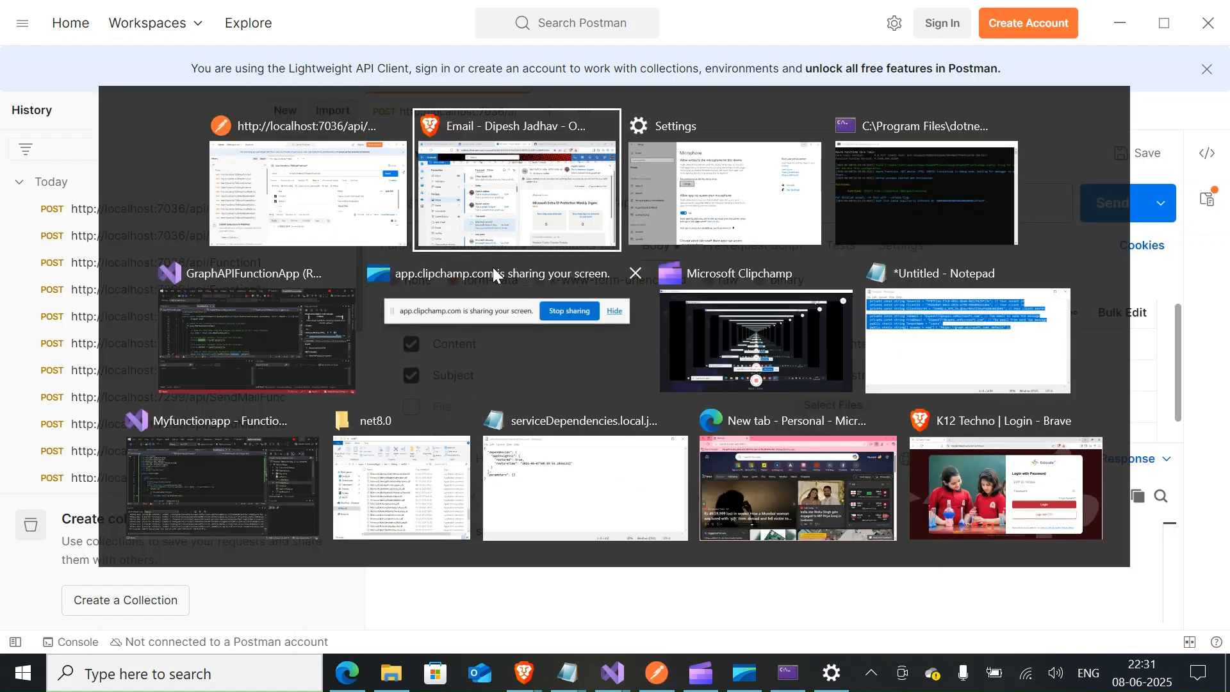
pyautogui.click(515, 178)
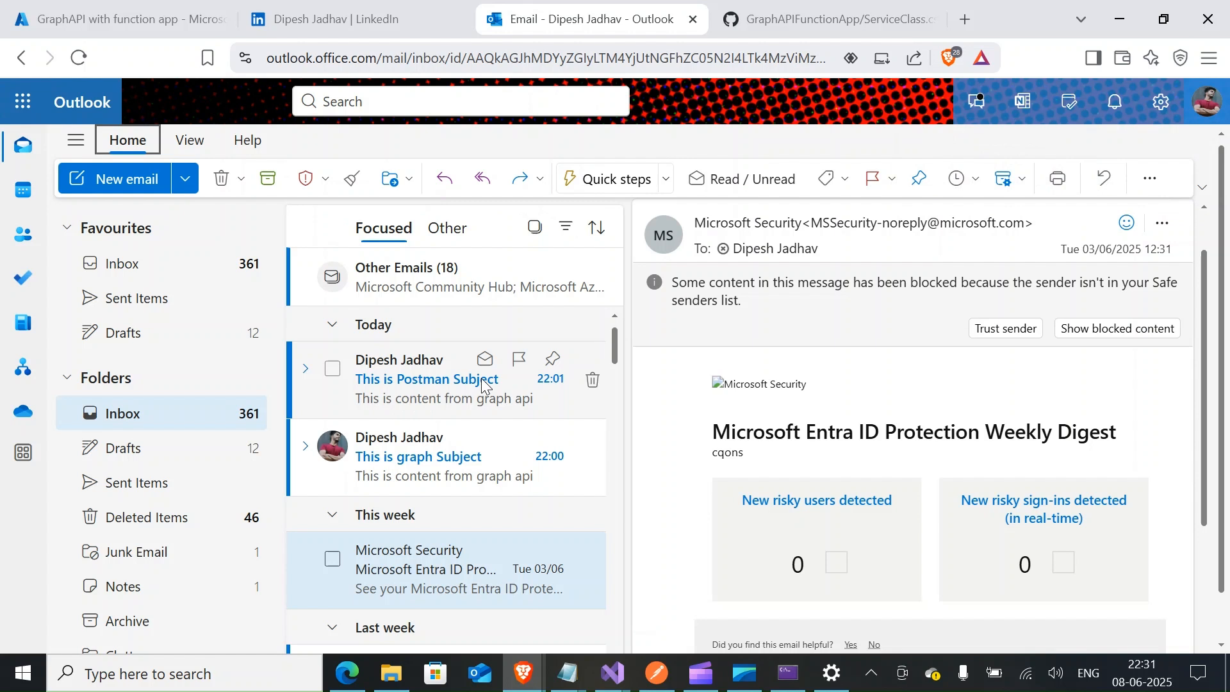
pyautogui.moveTo(757, 82)
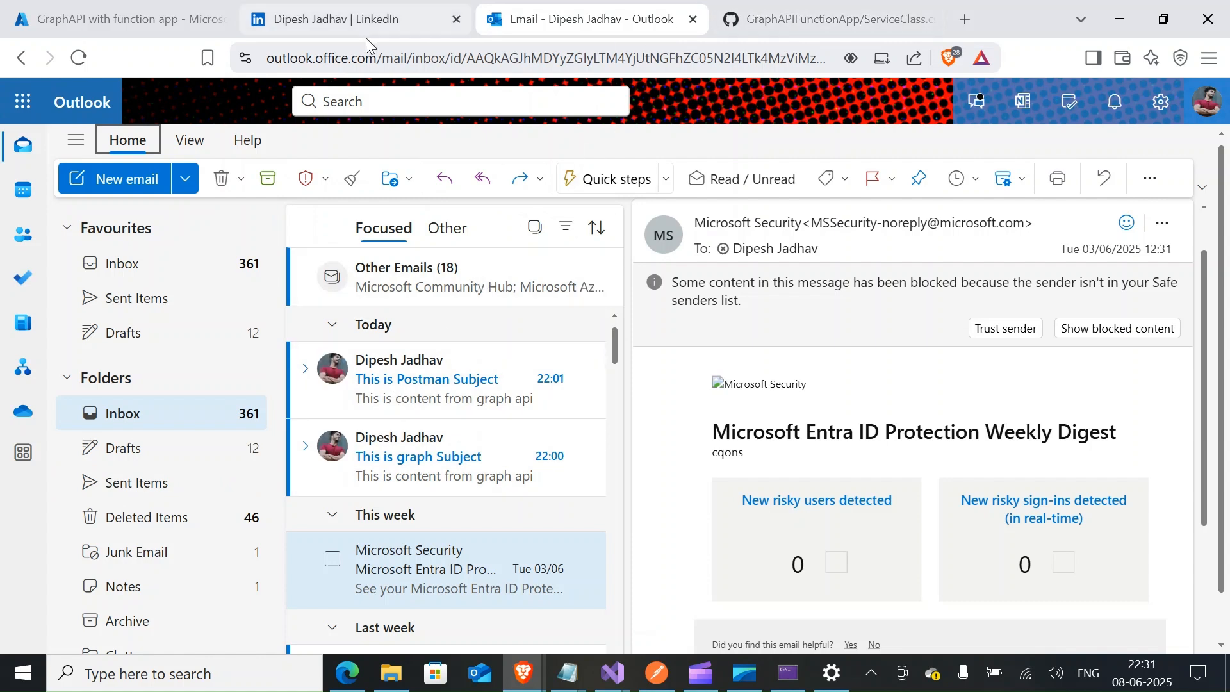
# Step: Confirm the 'This is Postman Subject' email arrived in Outlook, then return to ServiceClass.cs on GitHub
pyautogui.click(820, 19)
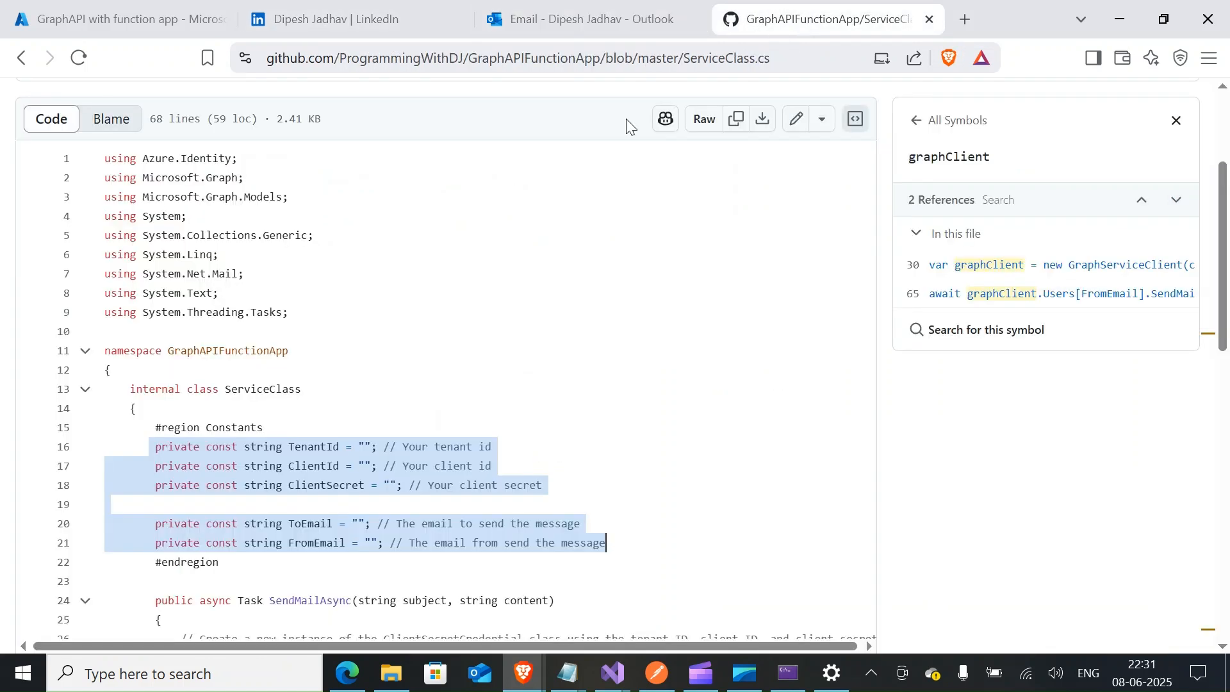